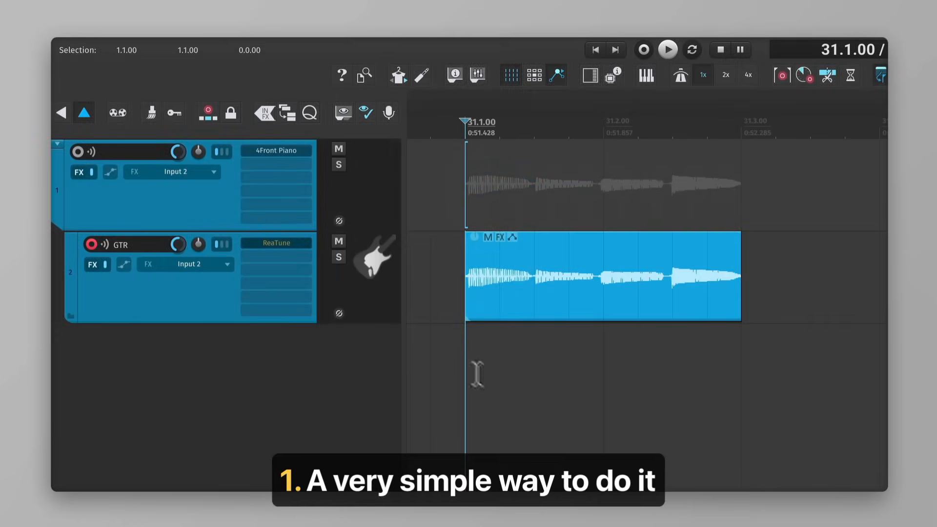
# Run the custom Audio to MIDI action on the GTR track's guitar item
pyautogui.rightClick(604, 276)
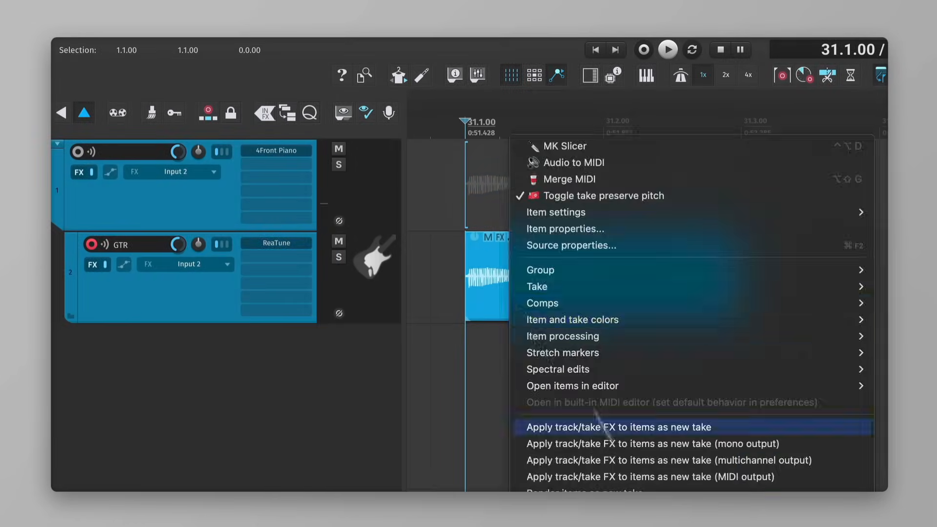
pyautogui.click(618, 427)
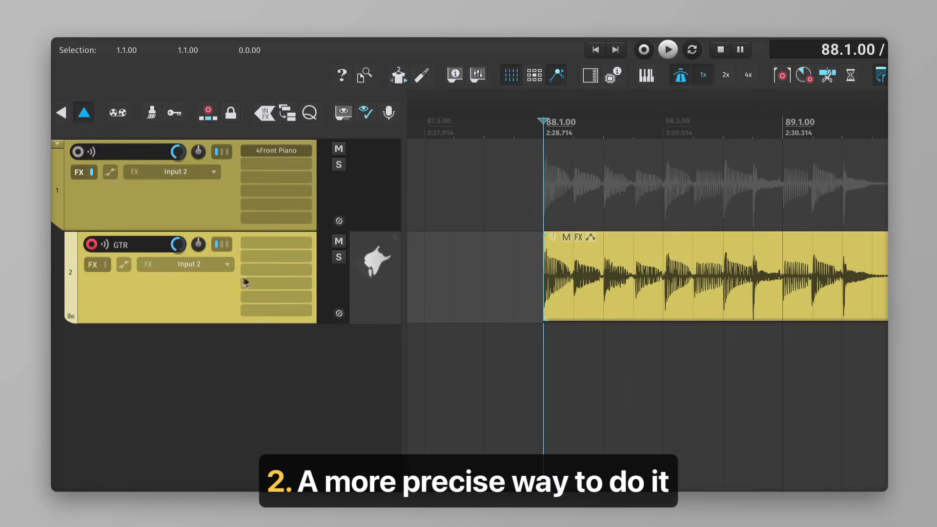
pyautogui.click(668, 50)
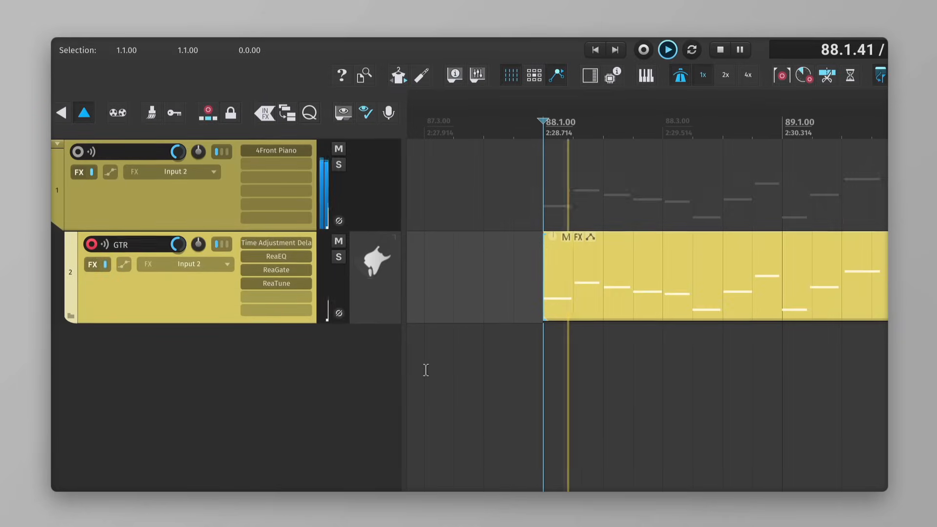
pyautogui.click(667, 50)
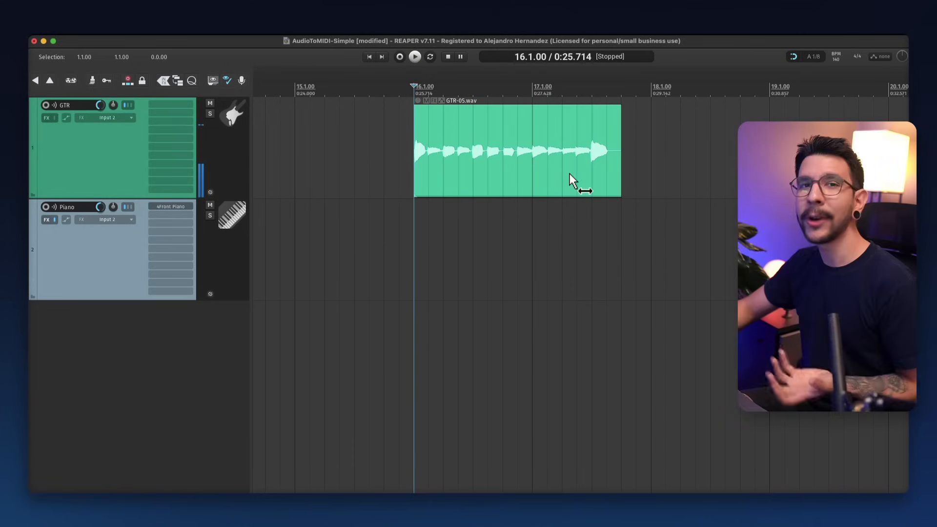
pyautogui.moveTo(126, 154)
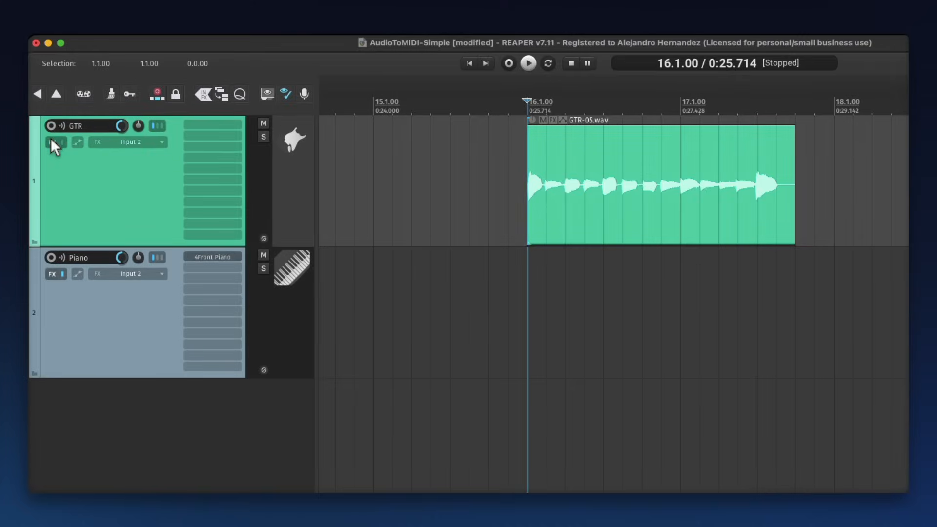
# Add ReaTune to the GTR track with 50 ms window and 8x overlap, then arm the track
pyautogui.click(56, 143)
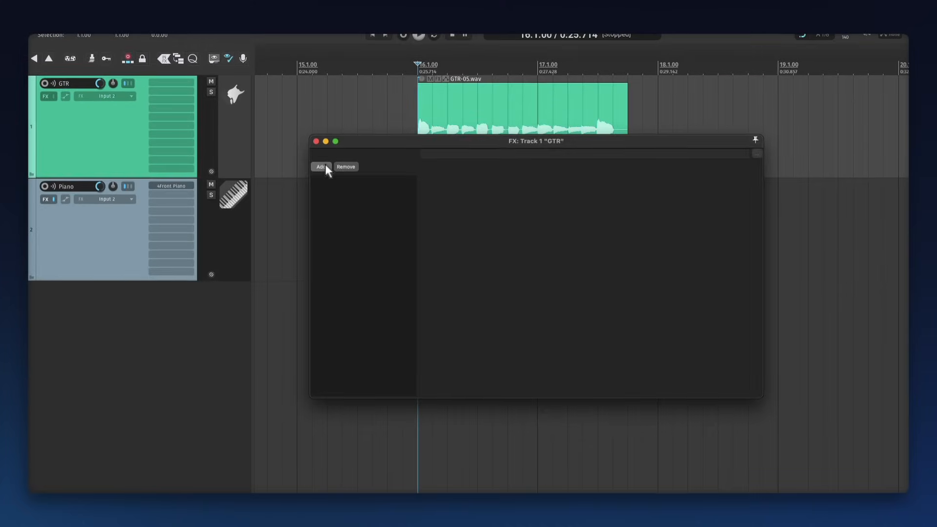
pyautogui.click(321, 167)
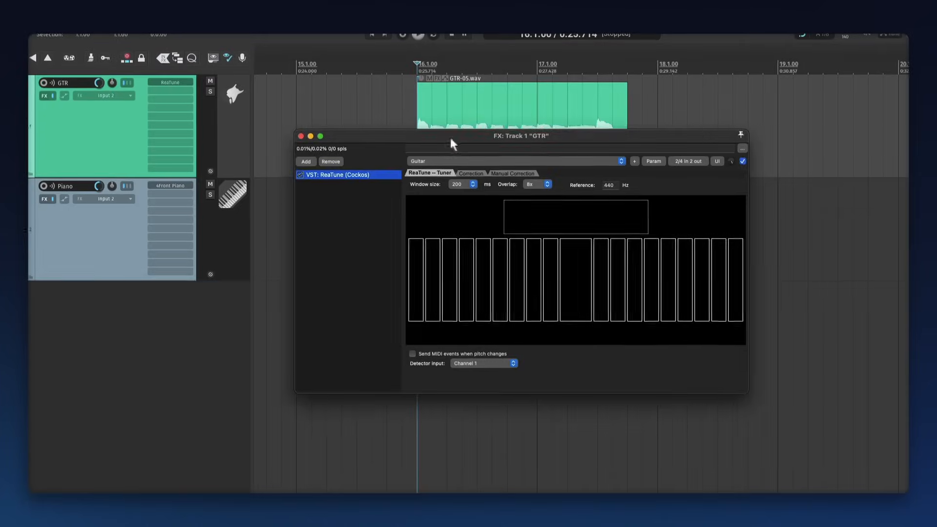
pyautogui.click(463, 184)
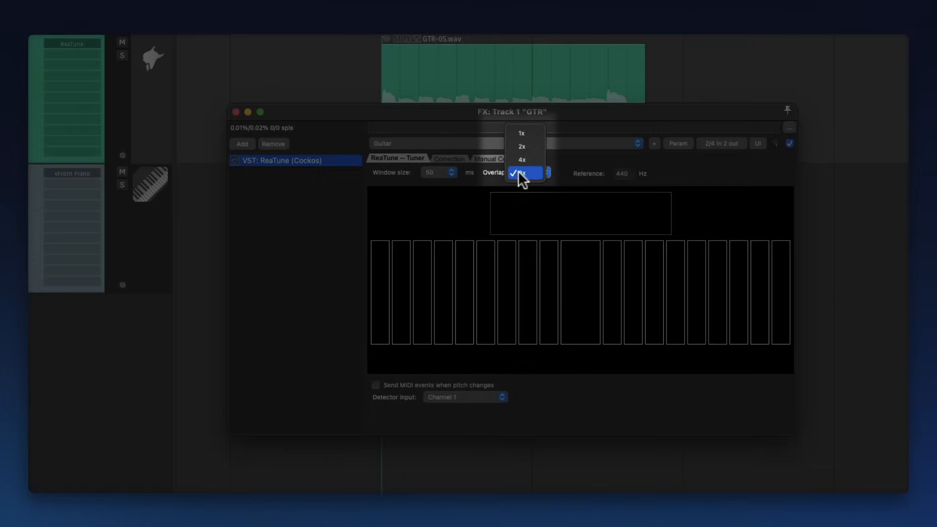
pyautogui.click(524, 172)
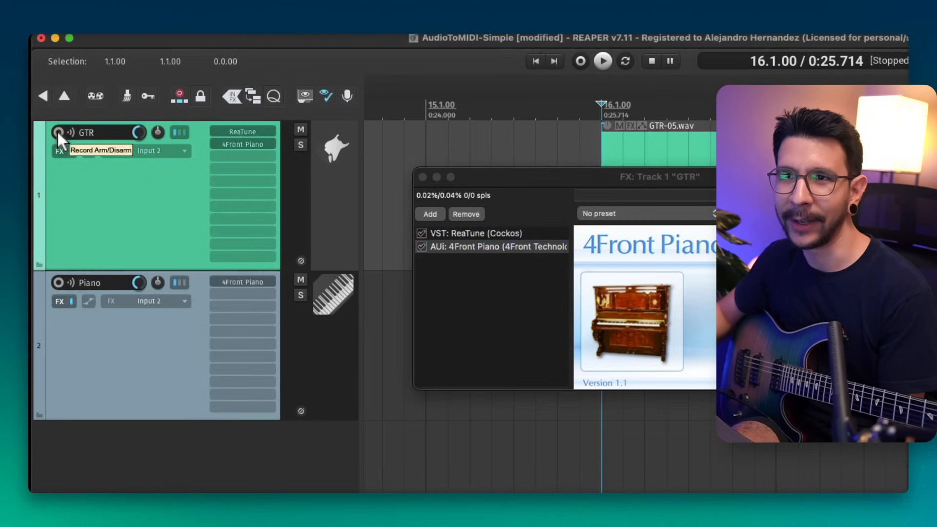
pyautogui.click(58, 133)
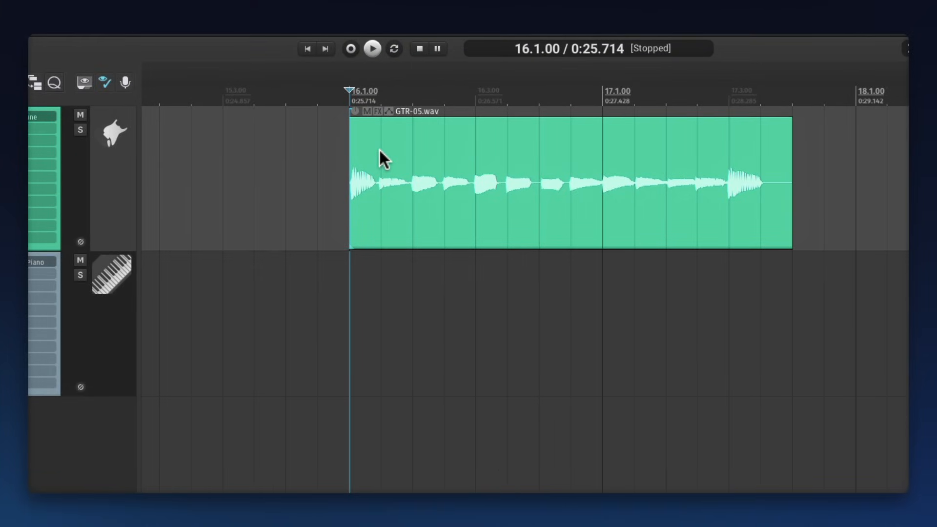
# Apply track FX to the GTR-05.wav item as a new MIDI-output take
pyautogui.rightClick(383, 159)
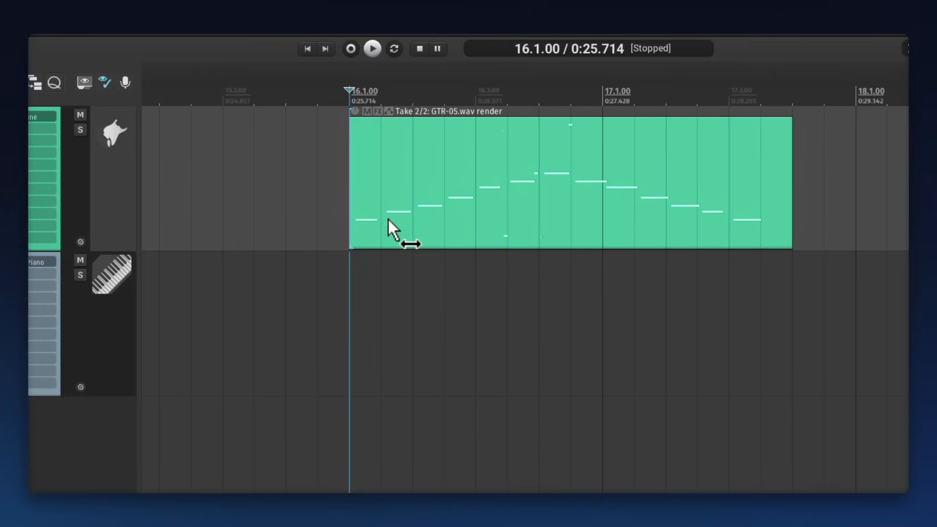
pyautogui.moveTo(461, 234)
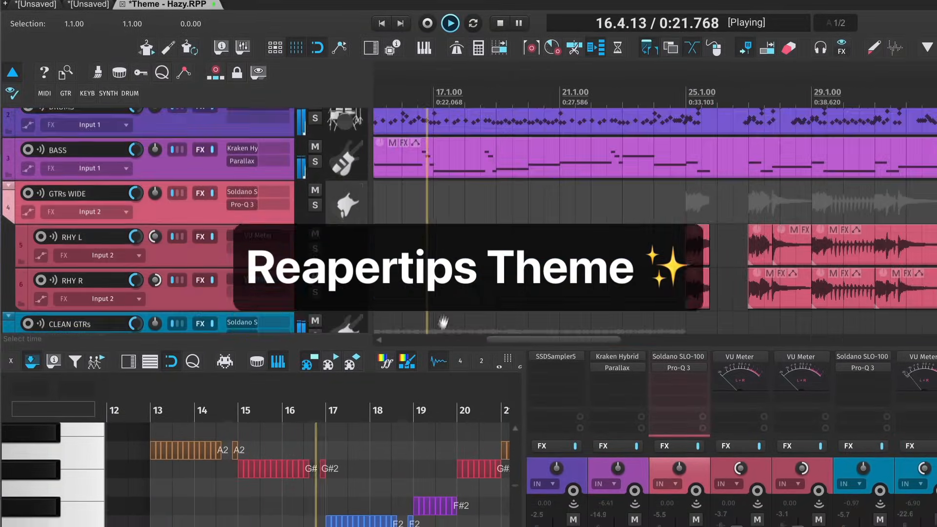
pyautogui.scroll(-3)
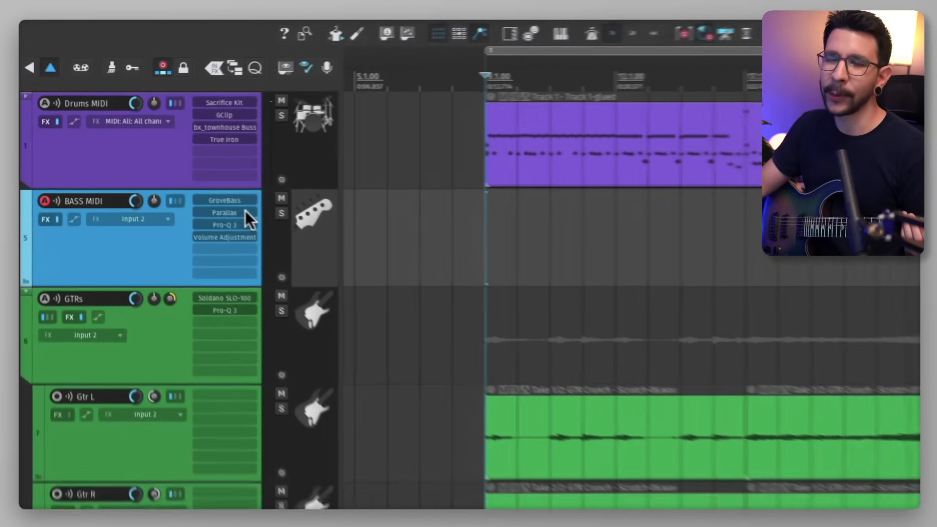
# Check the Parallax effect on the BASS MIDI track, then close its window
pyautogui.doubleClick(224, 212)
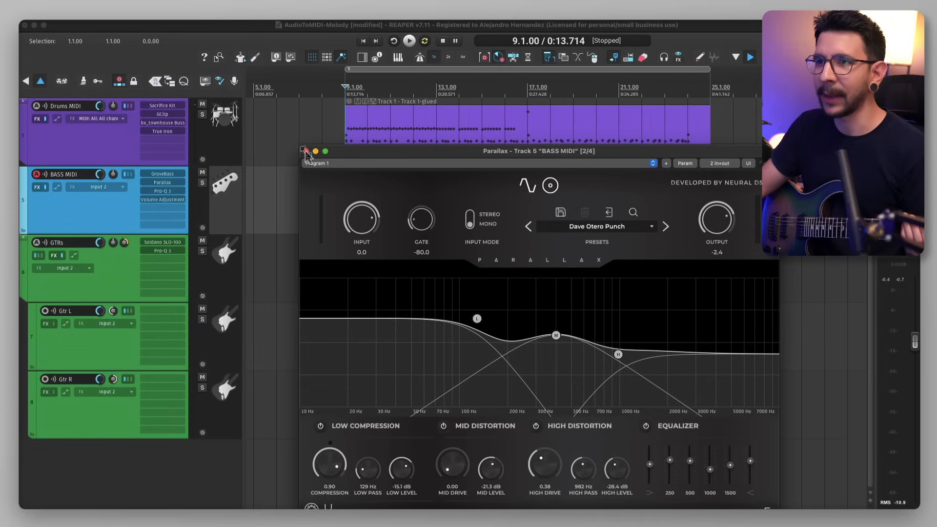
pyautogui.click(306, 151)
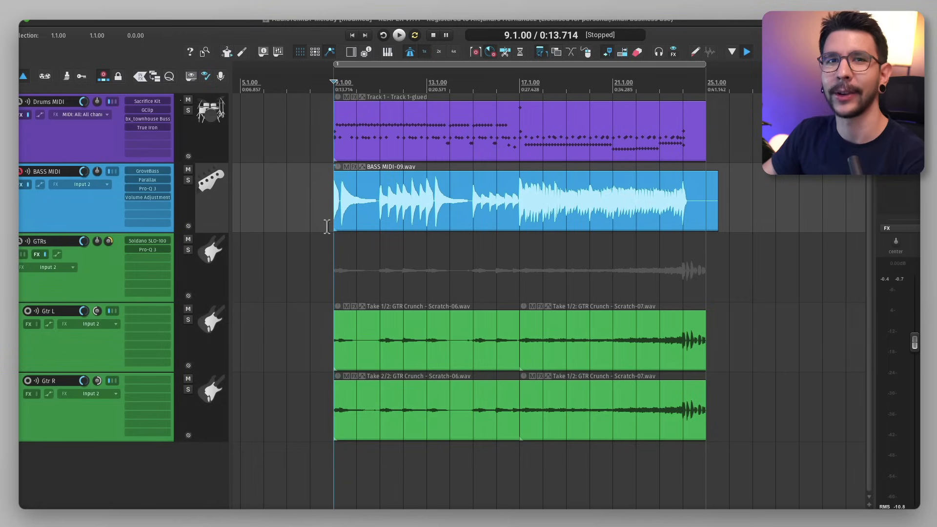
pyautogui.moveTo(397, 190)
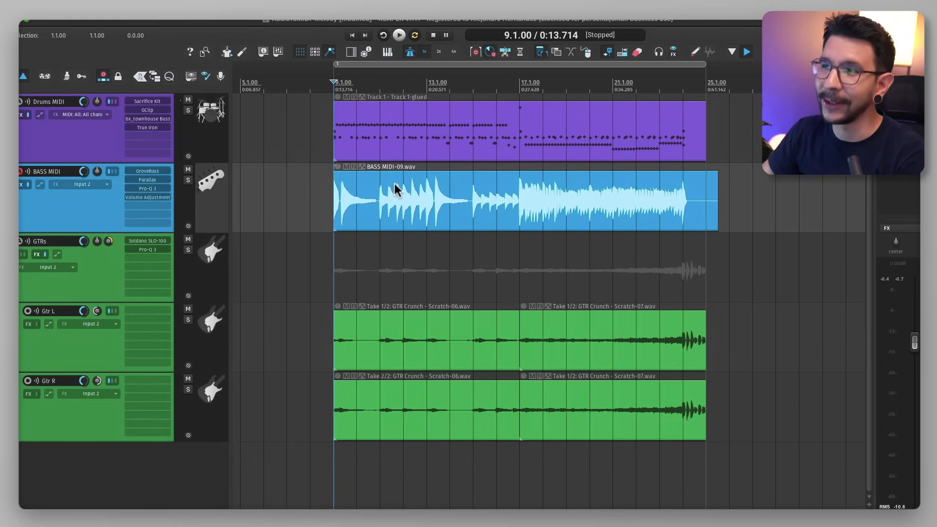
# Run Audio to MIDI on the BASS MIDI-09.wav item to render a MIDI take
pyautogui.rightClick(398, 200)
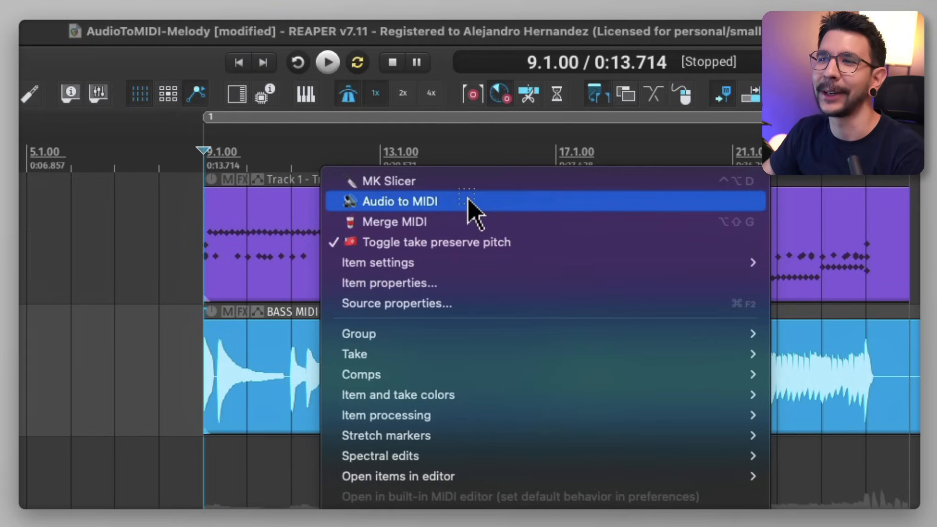
pyautogui.click(400, 200)
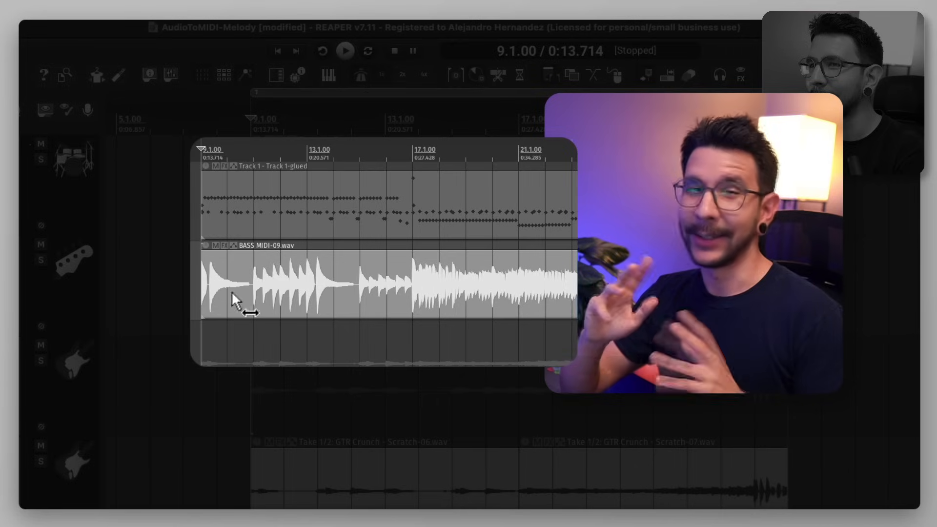
pyautogui.rightClick(234, 298)
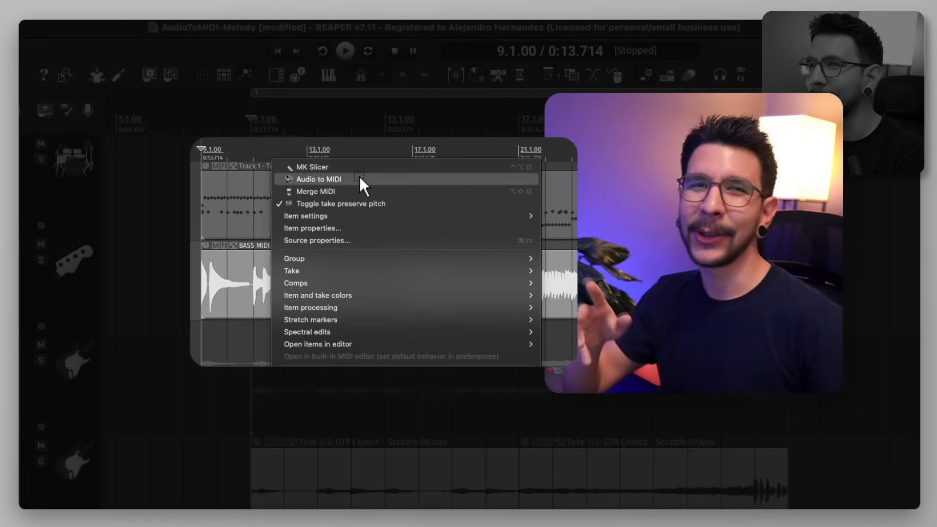
pyautogui.click(319, 179)
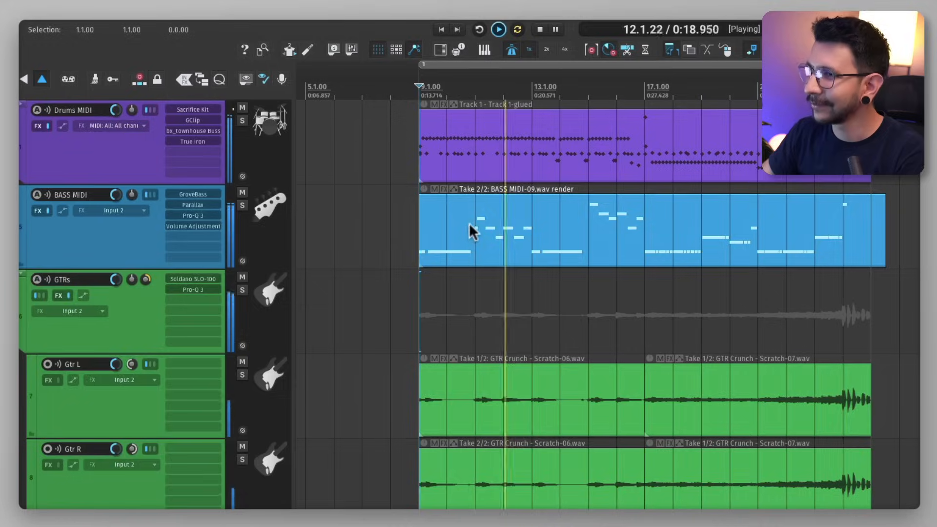
pyautogui.scroll(-3)
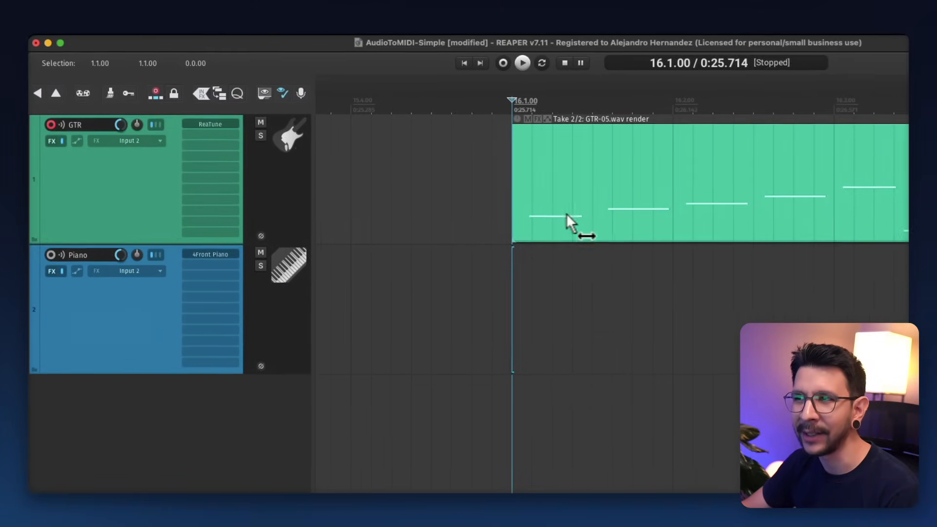
# Check ReaTune's window size, then slide the MIDI notes to the item start
pyautogui.click(209, 123)
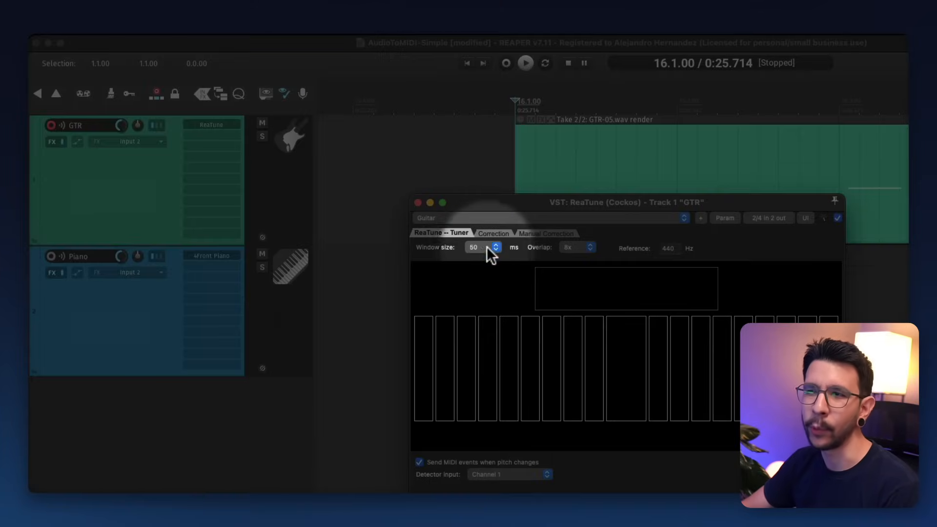
pyautogui.click(418, 202)
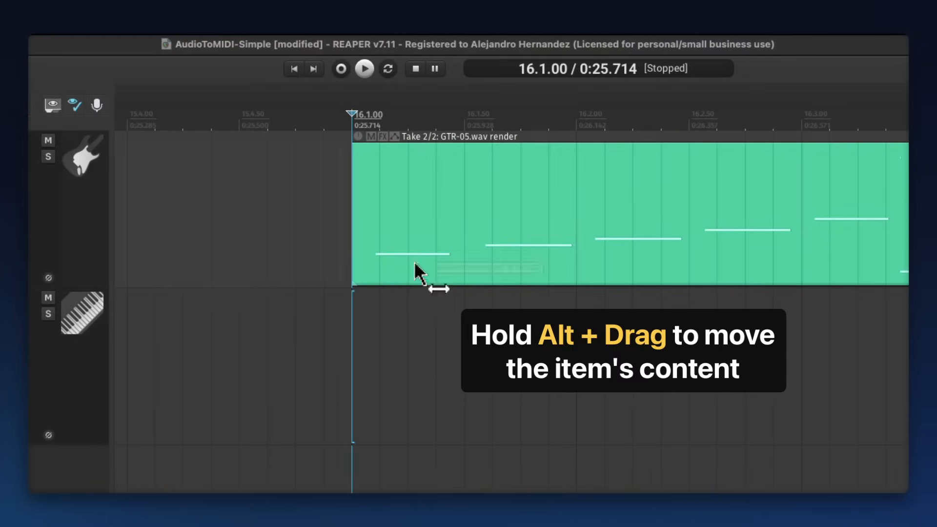
pyautogui.moveTo(418, 272); pyautogui.dragTo(388, 272)
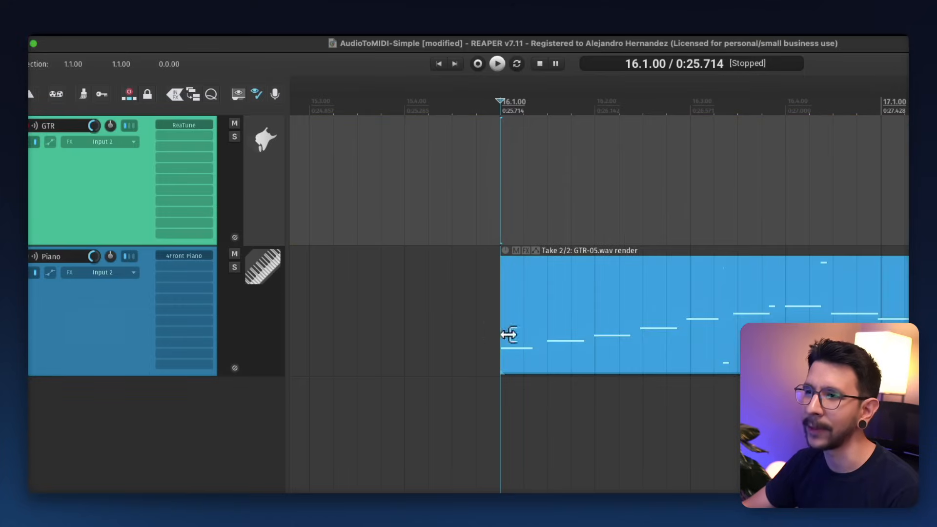
pyautogui.click(497, 63)
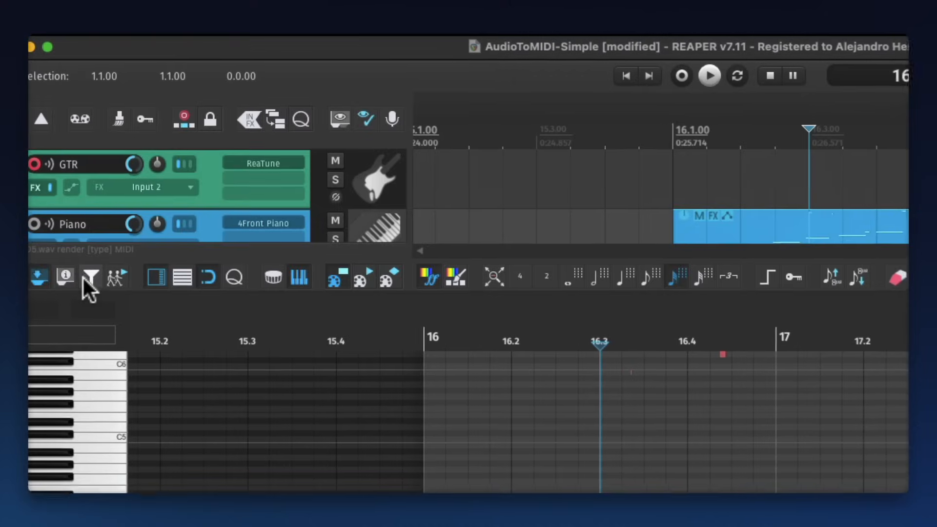
# Filter events to 1/32 length, select the matching notes, then show all events
pyautogui.click(91, 277)
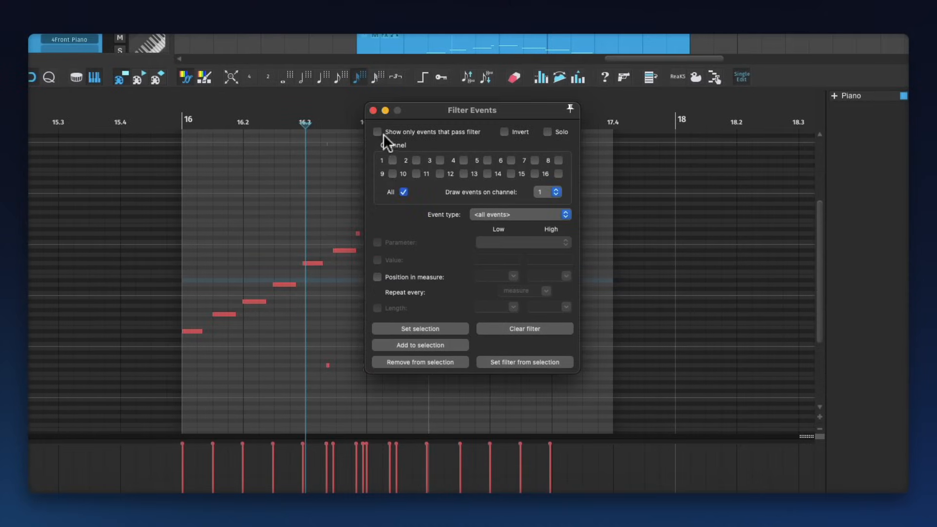
pyautogui.click(377, 132)
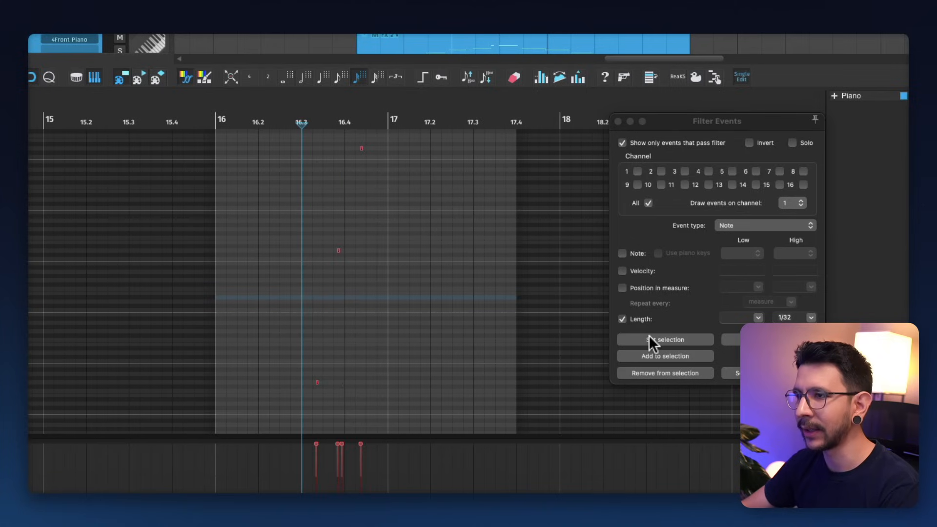
pyautogui.click(622, 143)
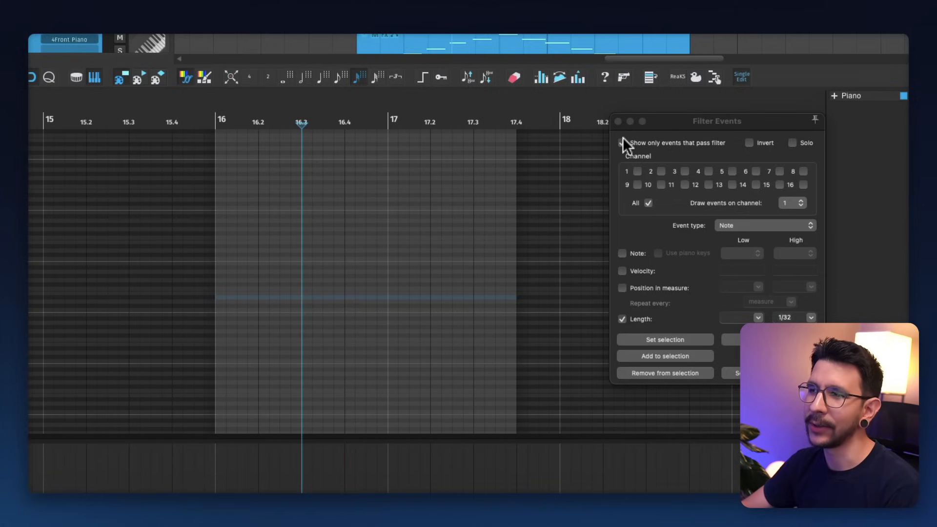
pyautogui.click(622, 142)
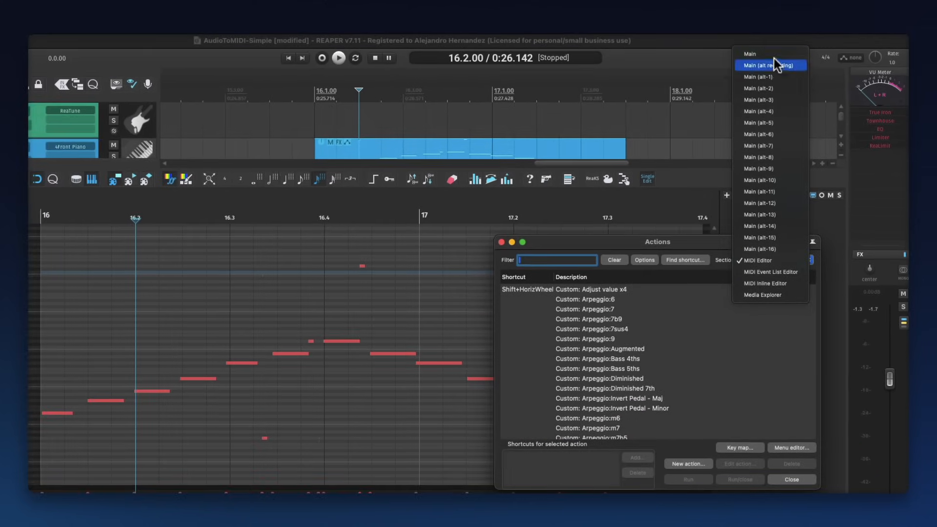
# Run 'Delete notes of less than 1/32 note in length' from the Actions list
pyautogui.write('1/32 delete')
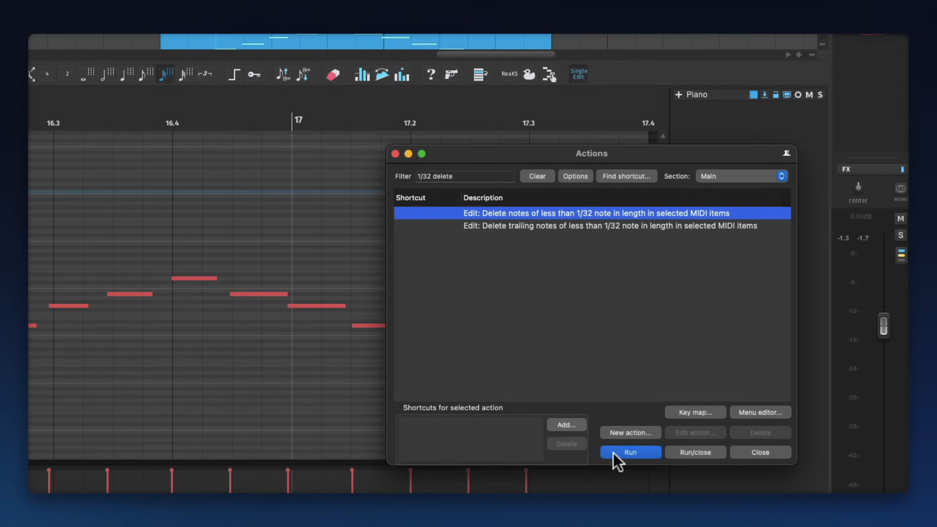
pyautogui.click(630, 452)
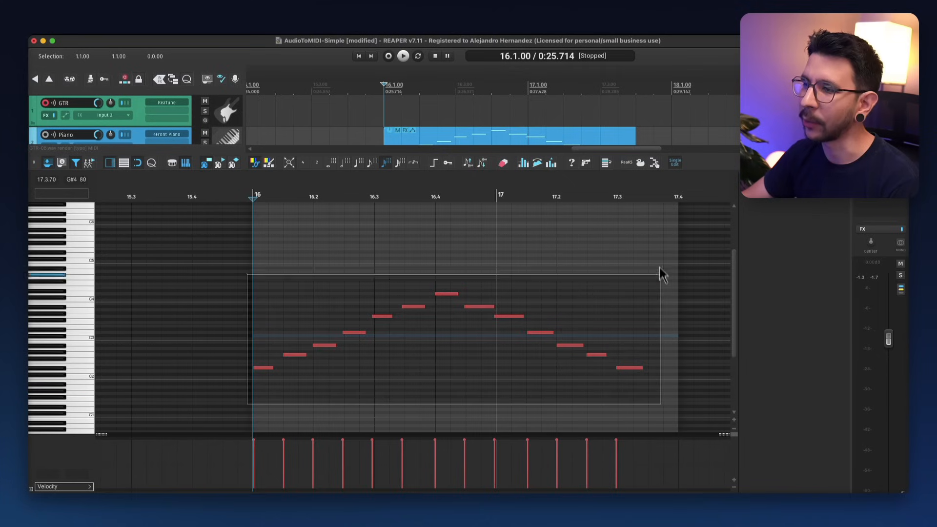
# Quantize the selected melody notes to a 1/8 grid
pyautogui.click(152, 162)
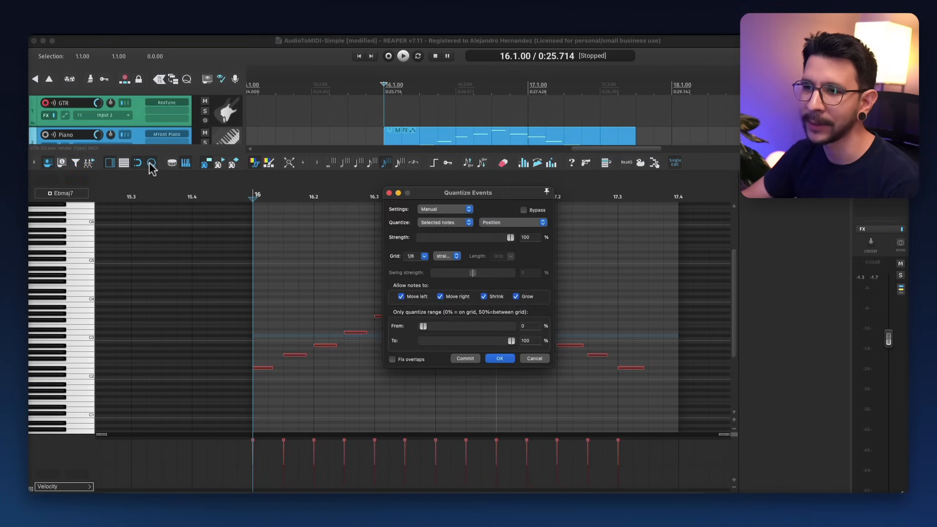
pyautogui.moveTo(469, 193); pyautogui.dragTo(696, 250)
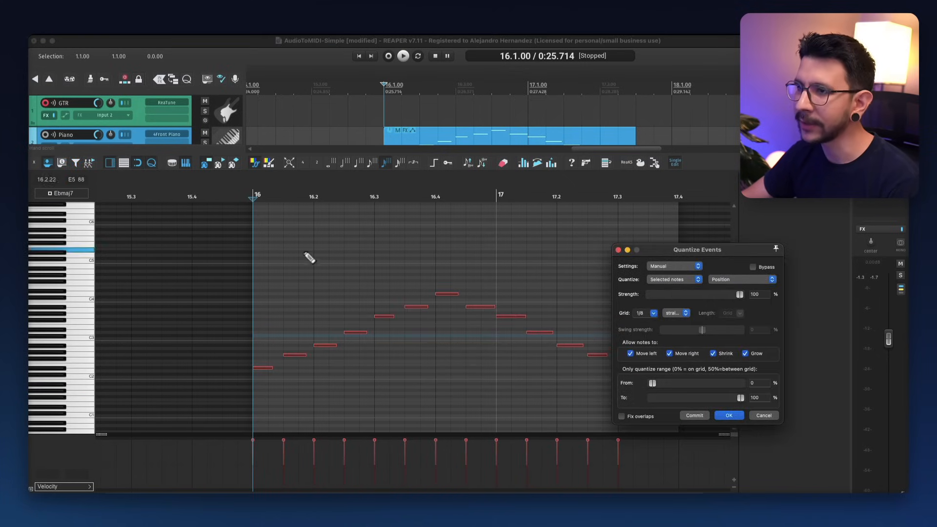
pyautogui.click(403, 55)
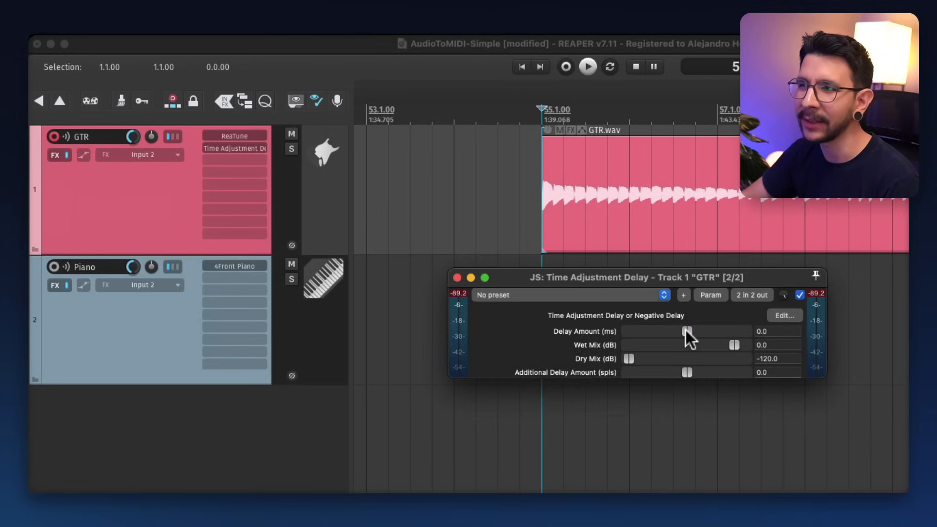
# Drag the Time Adjustment Delay Amount to -59 ms
pyautogui.moveTo(687, 331); pyautogui.dragTo(681, 331)
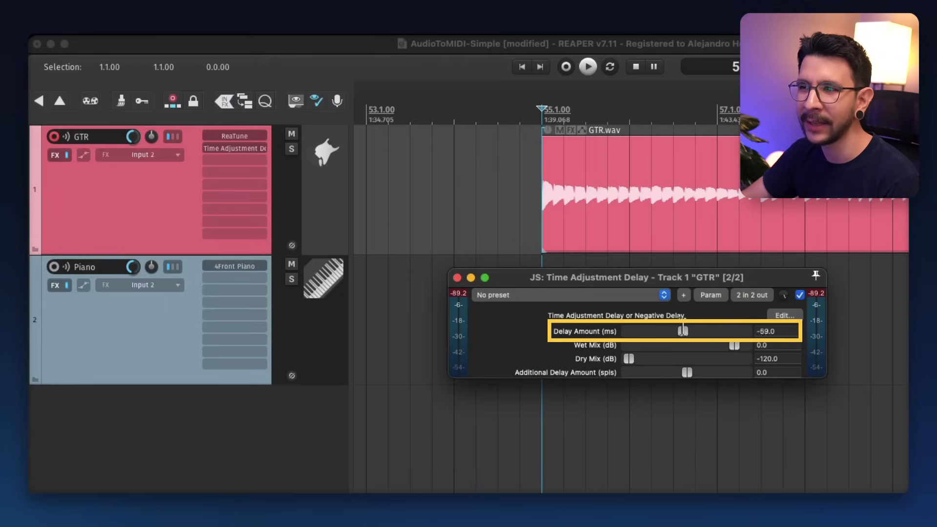
pyautogui.moveTo(683, 331); pyautogui.dragTo(685, 331)
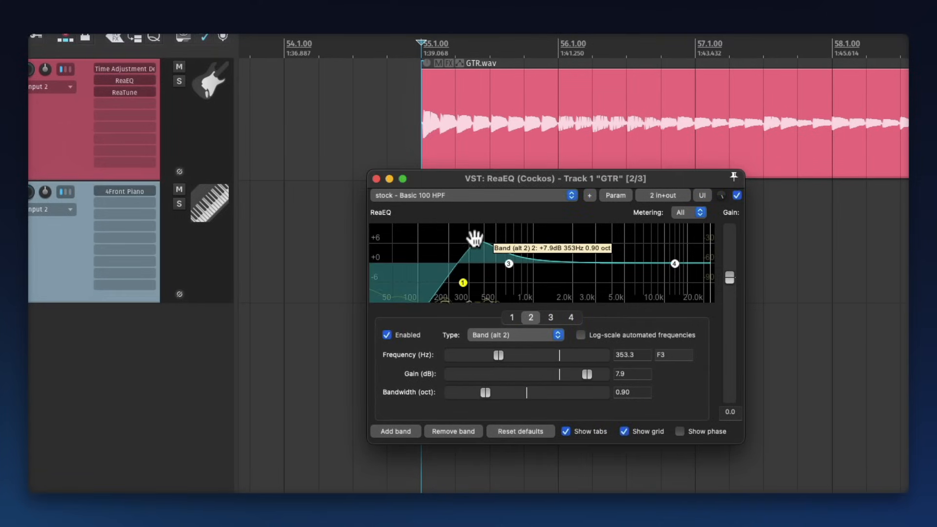
# Drag ReaEQ band 2 to a boost near 280 Hz at about +9 dB
pyautogui.moveTo(475, 245); pyautogui.dragTo(472, 240)
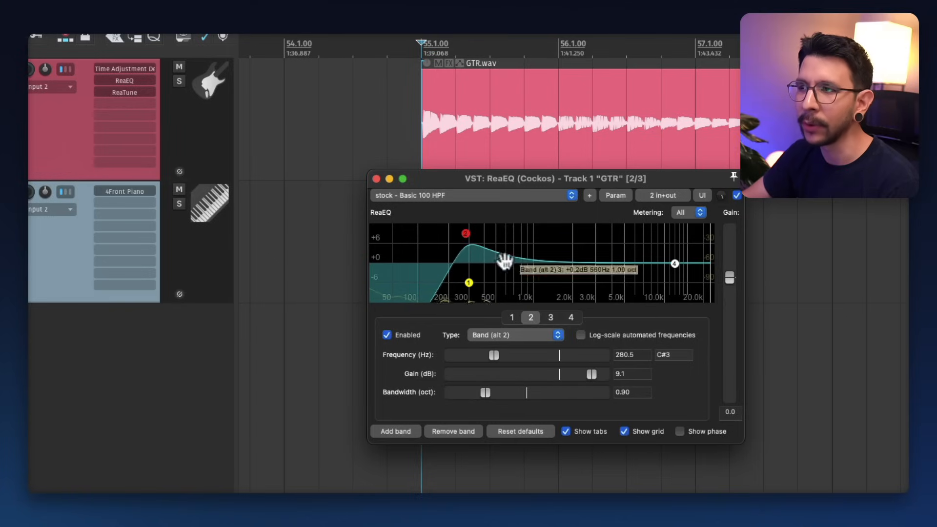
pyautogui.click(520, 321)
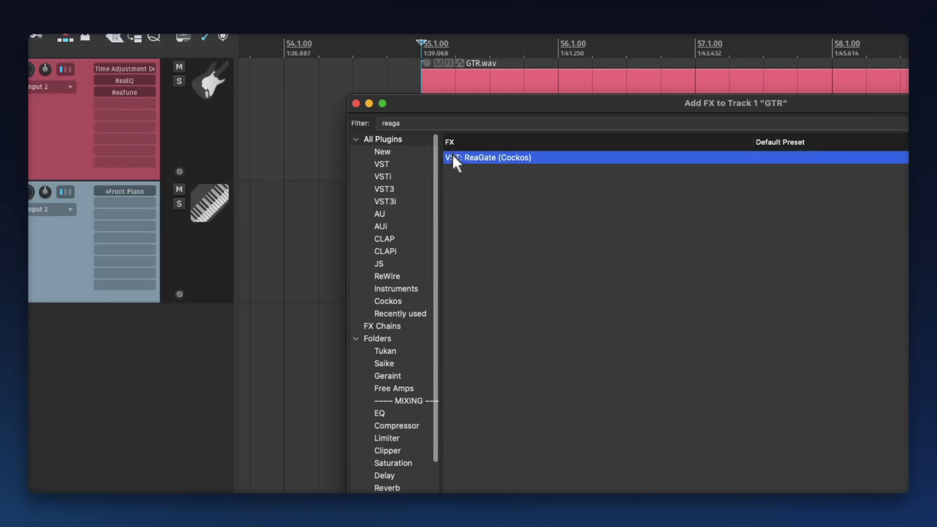
# Add ReaGate with a -36 dB threshold, 0 ms attack and about 49 ms hold
pyautogui.doubleClick(486, 157)
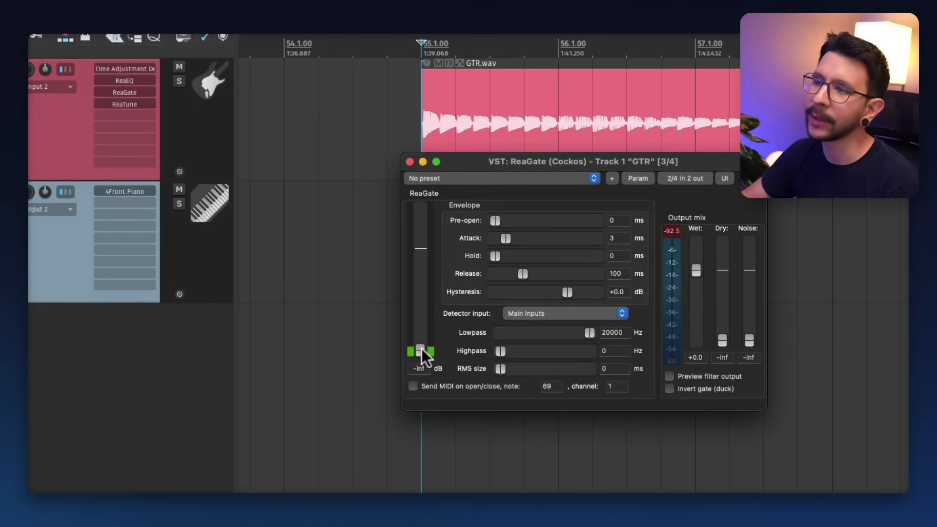
pyautogui.moveTo(420, 352); pyautogui.dragTo(421, 321)
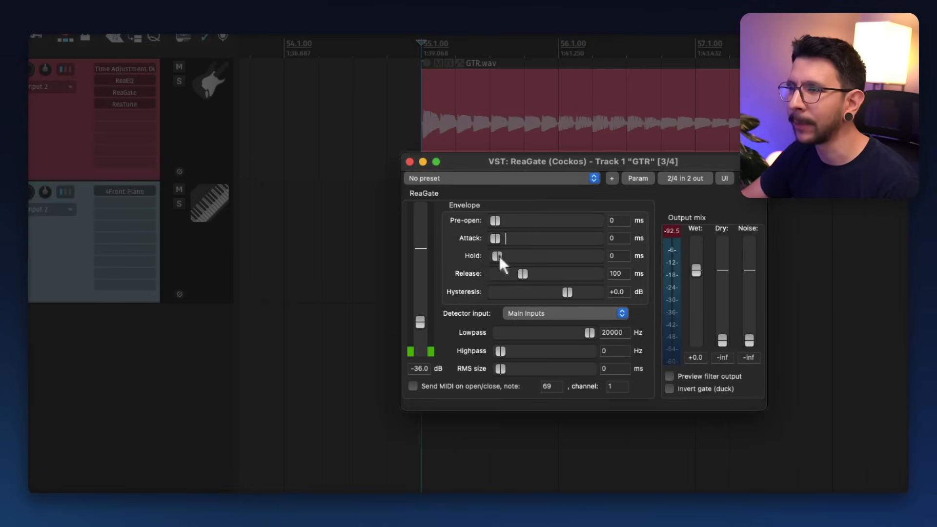
pyautogui.moveTo(497, 256); pyautogui.dragTo(522, 256)
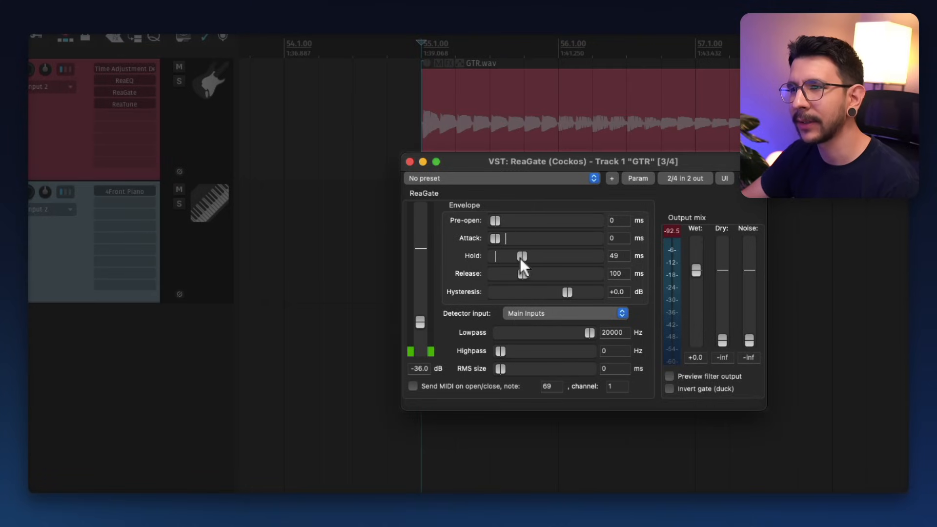
pyautogui.click(410, 162)
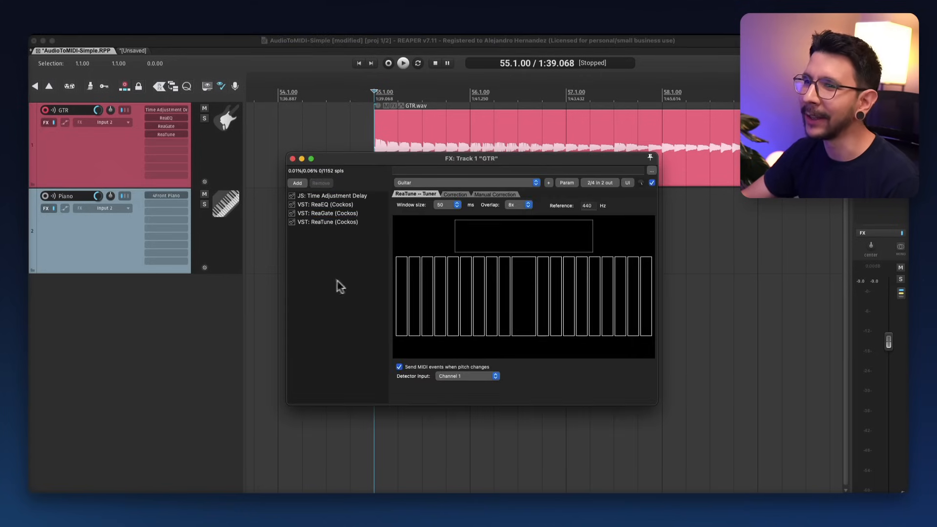
# Save the GTR effects as the Misc 'Audio to MIDI' FX chain and load it onto the track
pyautogui.rightClick(338, 287)
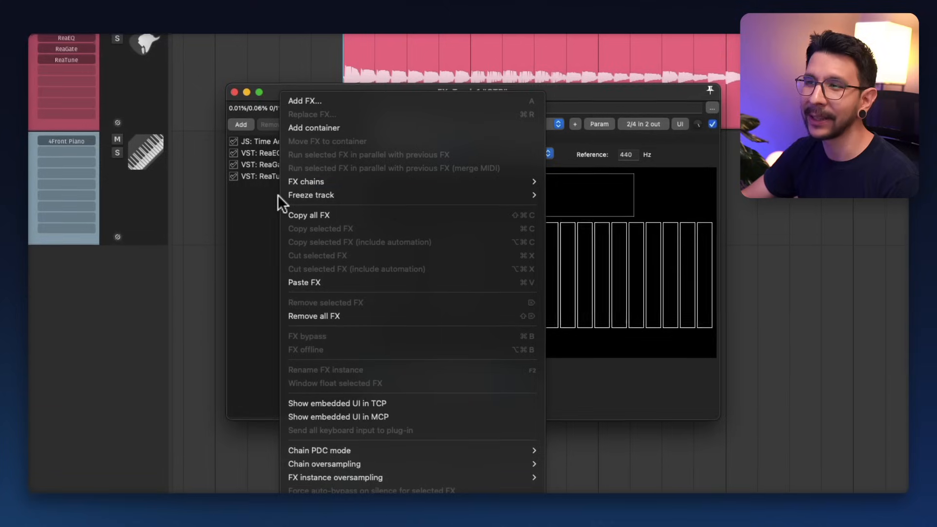
pyautogui.moveTo(306, 181)
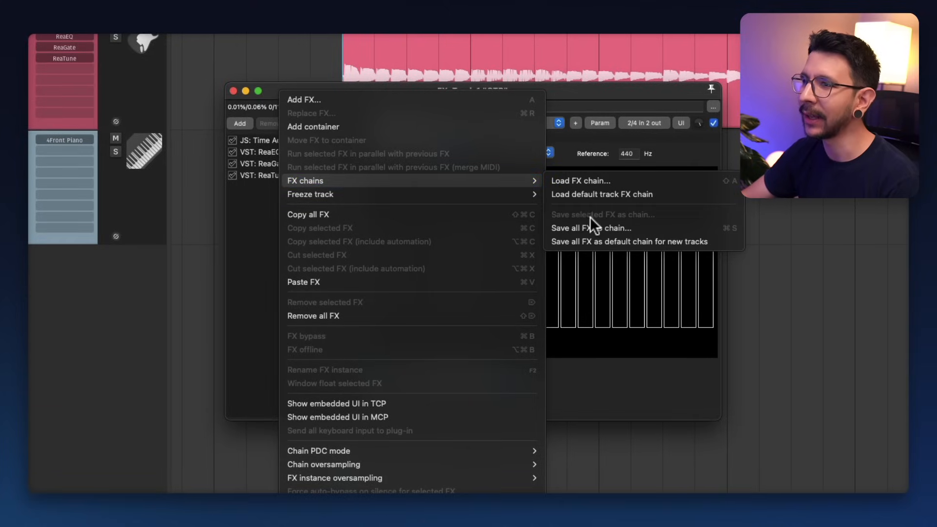
pyautogui.moveTo(591, 228)
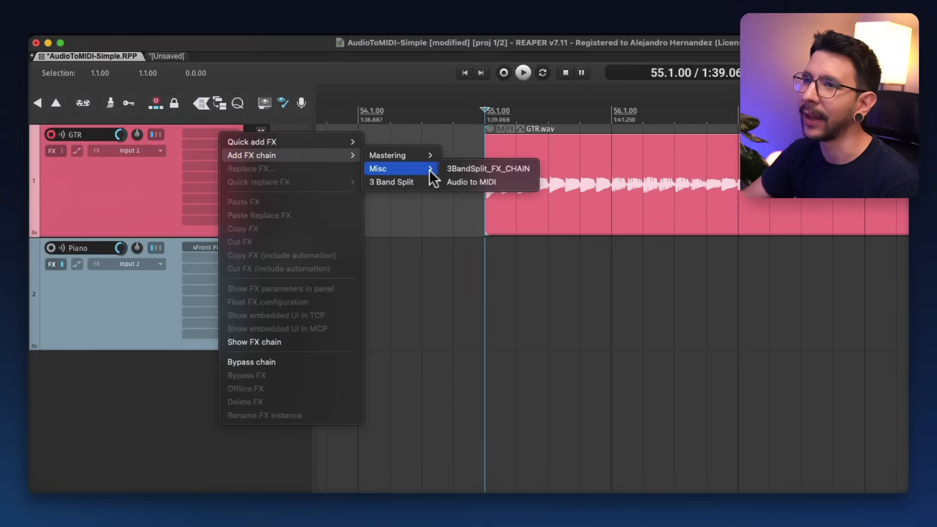
pyautogui.moveTo(471, 181)
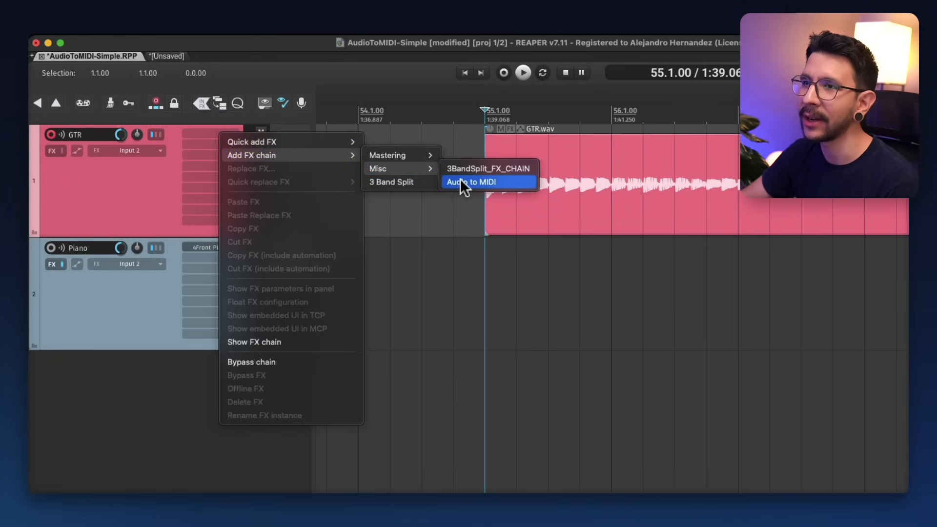
pyautogui.click(472, 181)
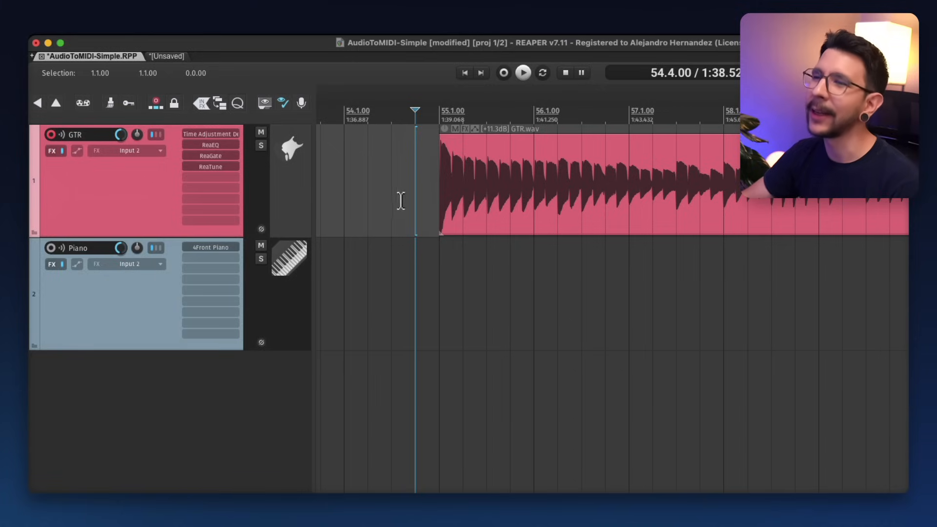
# Select the GTR guitar item and drag its take pitch up to +12 semitones
pyautogui.click(472, 170)
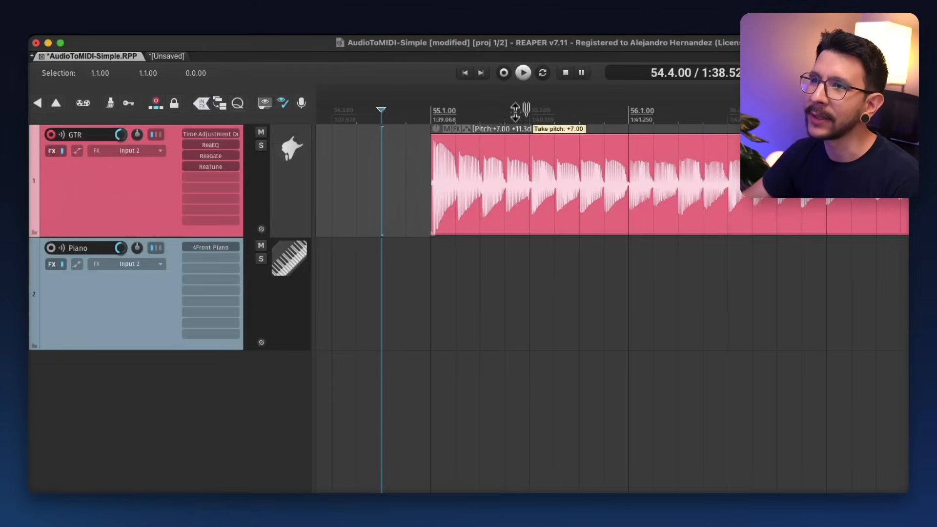
pyautogui.moveTo(516, 107); pyautogui.dragTo(515, 83)
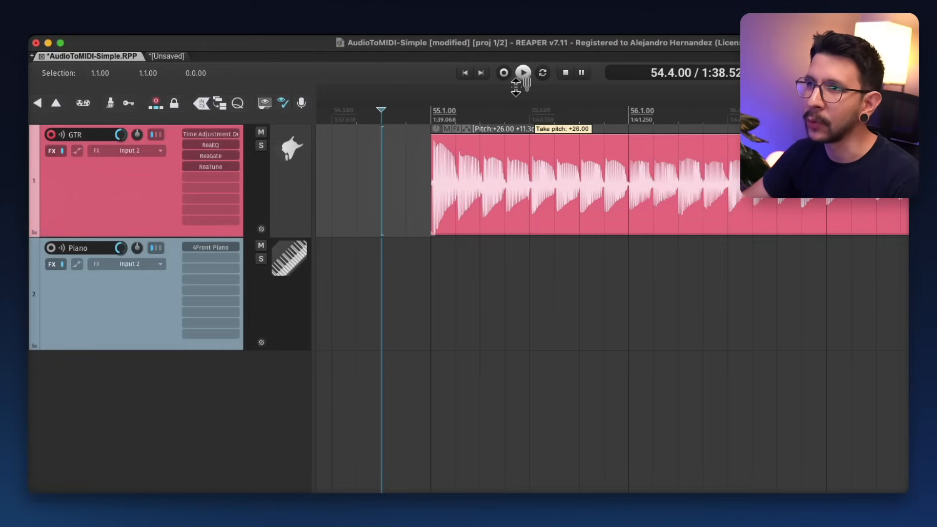
pyautogui.moveTo(522, 90); pyautogui.dragTo(524, 104)
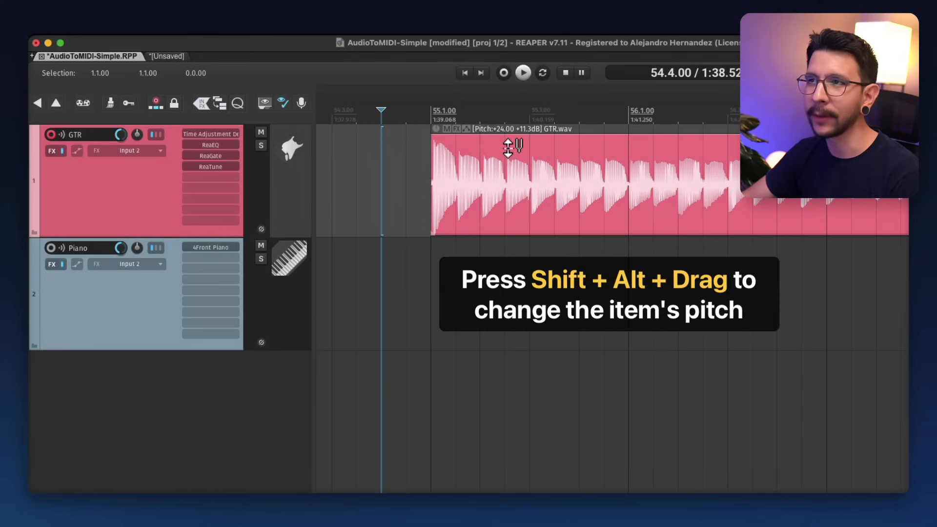
pyautogui.moveTo(499, 167)
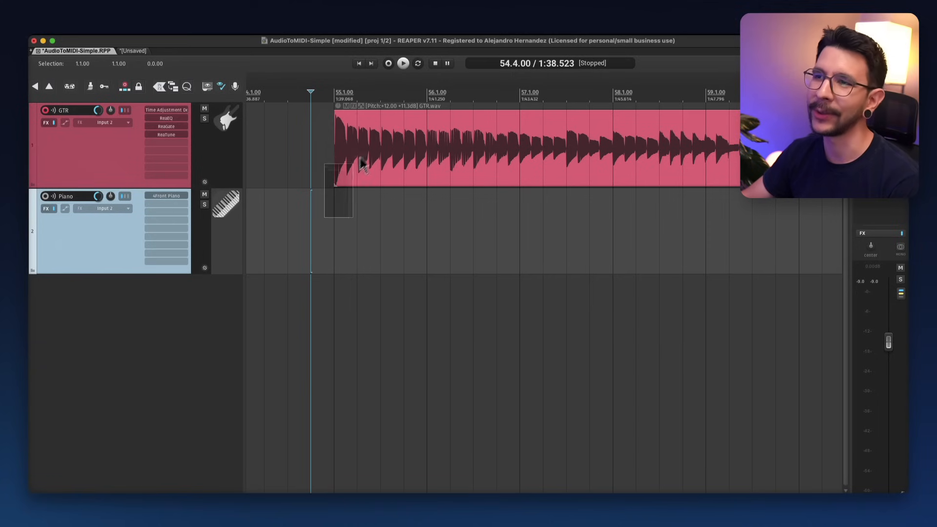
# Apply track/take FX to the guitar item as a new MIDI-output take
pyautogui.rightClick(359, 161)
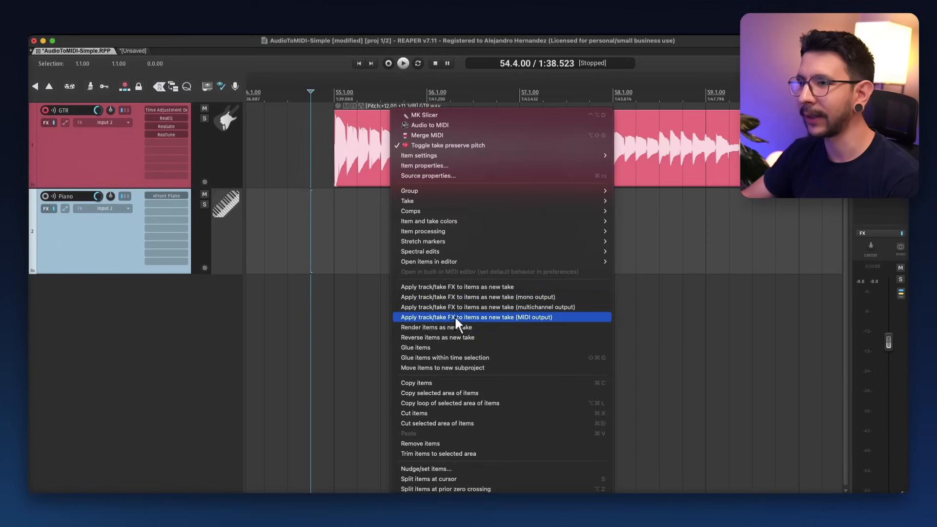
pyautogui.click(476, 316)
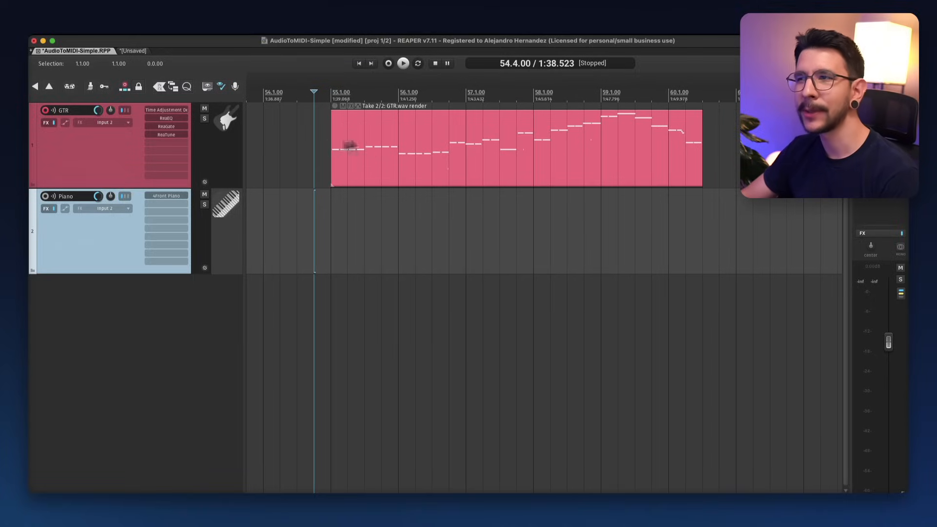
pyautogui.moveTo(320, 136)
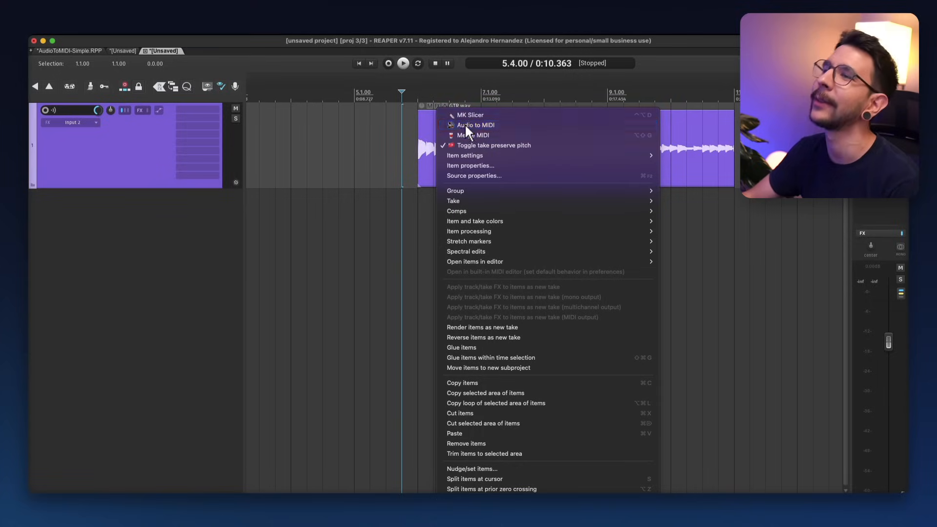
# Run Audio to MIDI from the GTR.wav item's context menu
pyautogui.click(474, 125)
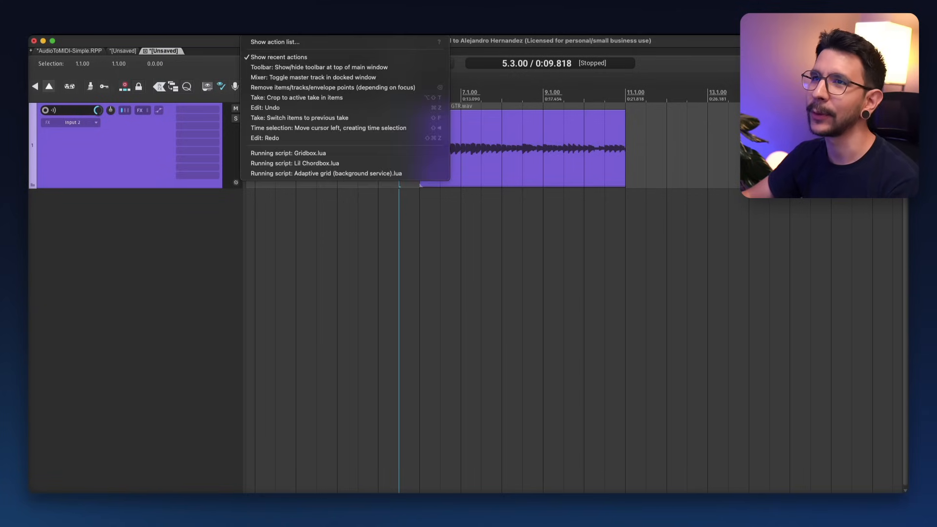
# Add the SWS 'Pitch all takes up one octave' and 'Select only track(s) with selected item(s)' steps
pyautogui.click(274, 42)
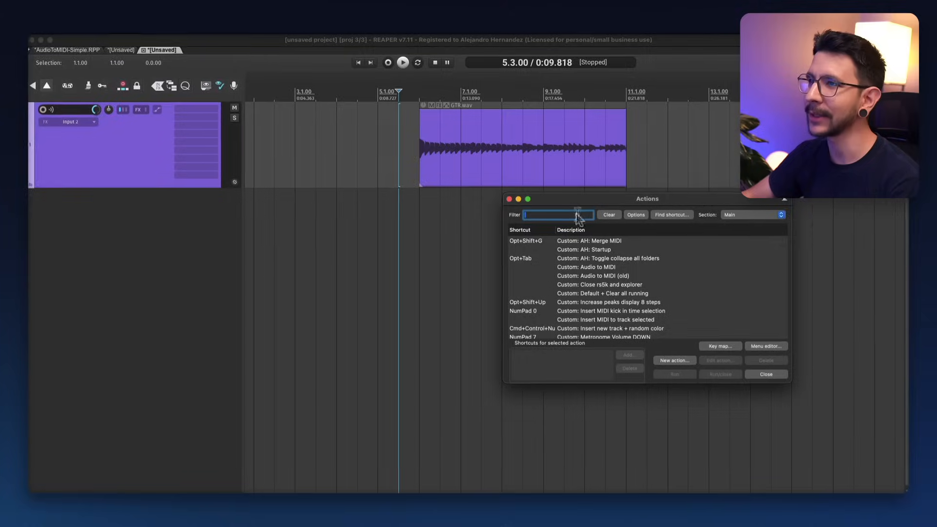
pyautogui.click(619, 393)
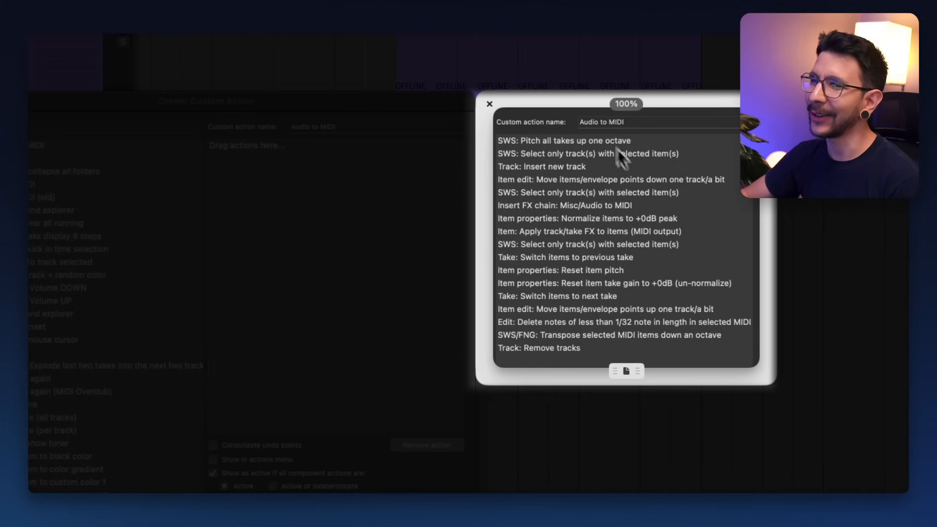
pyautogui.moveTo(664, 339)
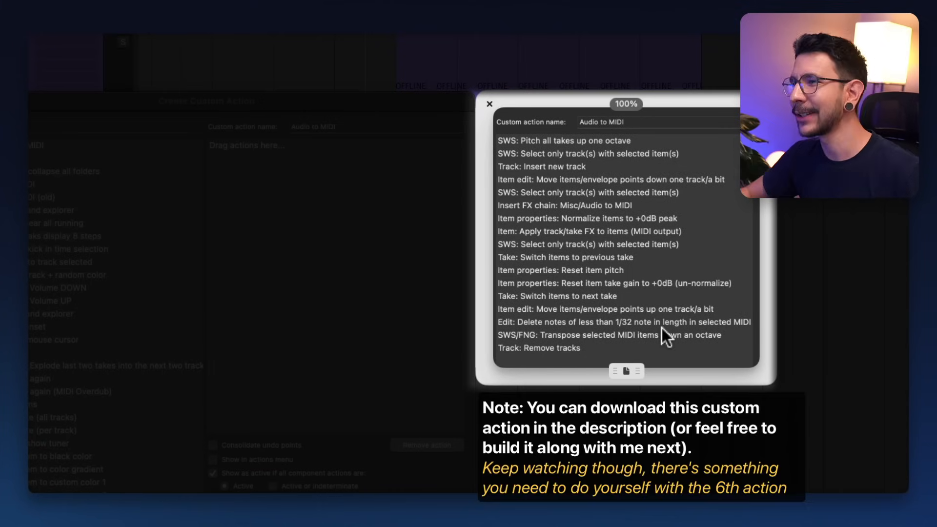
pyautogui.moveTo(565, 162)
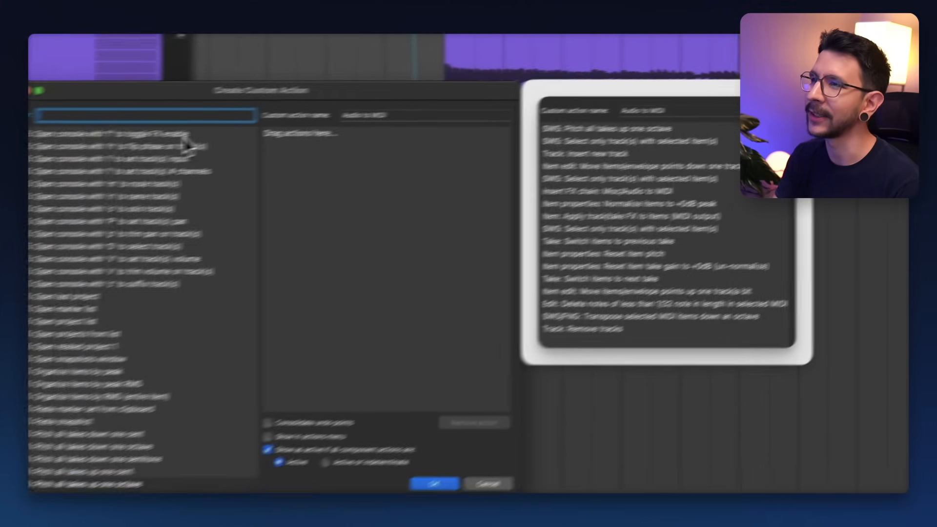
pyautogui.write('Pitch all takes up one octa')
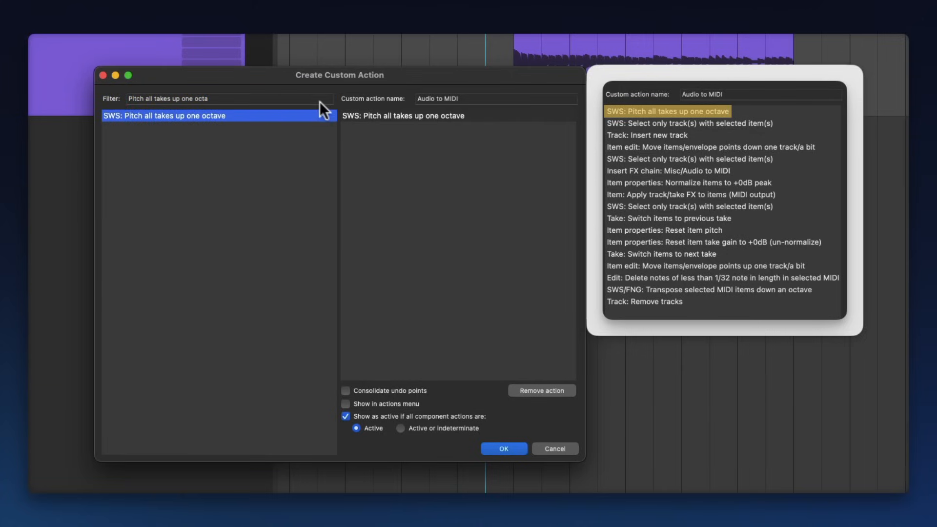
pyautogui.write('Select only track with selecte')
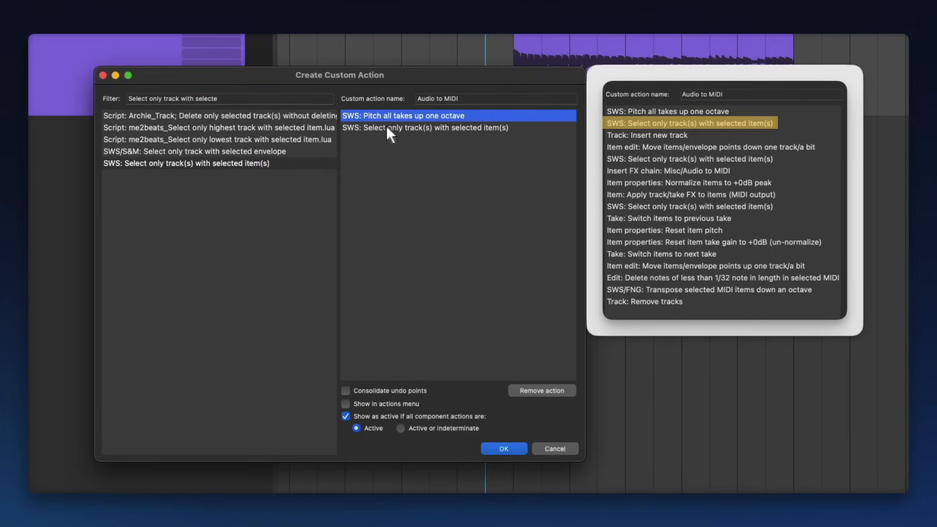
pyautogui.click(424, 127)
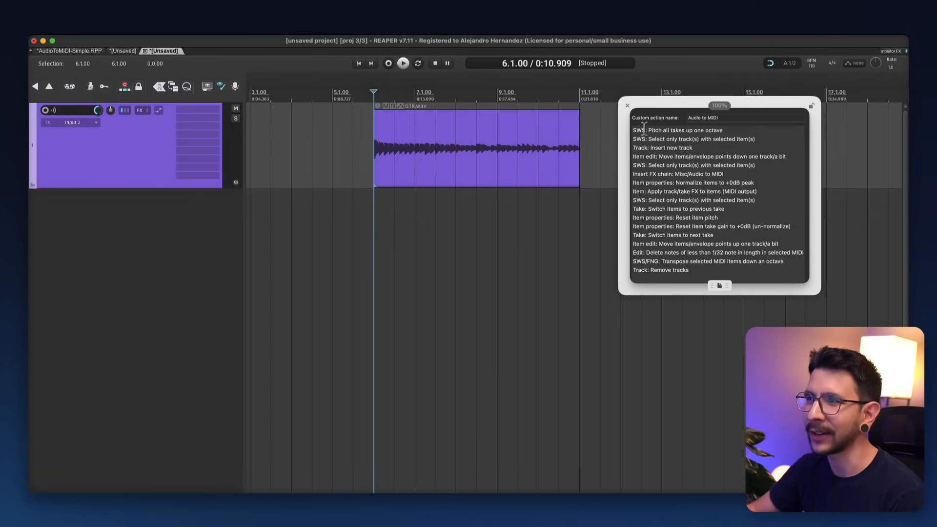
pyautogui.moveTo(639, 135)
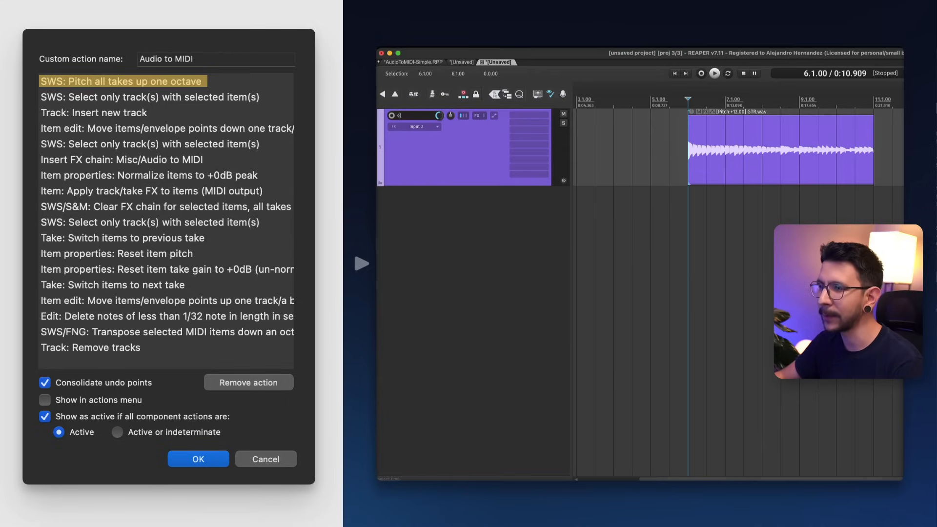
# Run pitch up one octave, select track, insert new track, then move items down one track
pyautogui.click(149, 96)
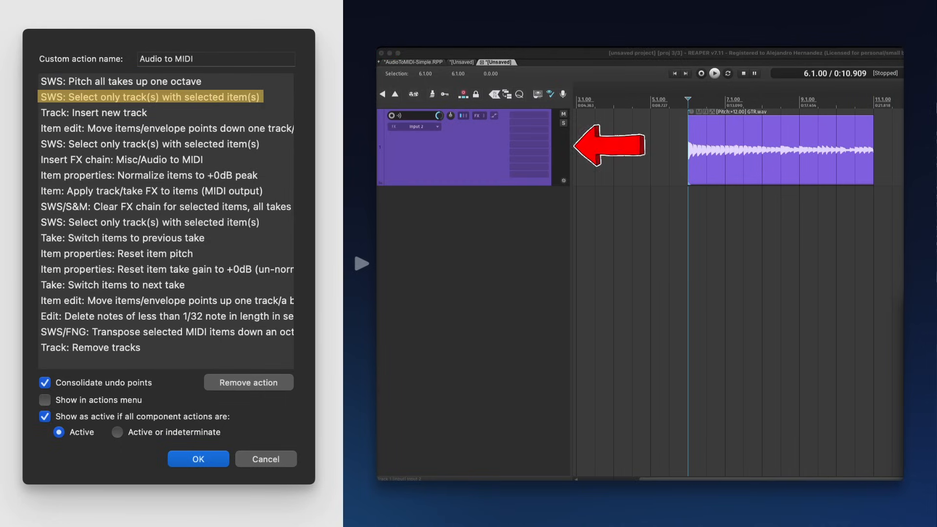
pyautogui.click(95, 113)
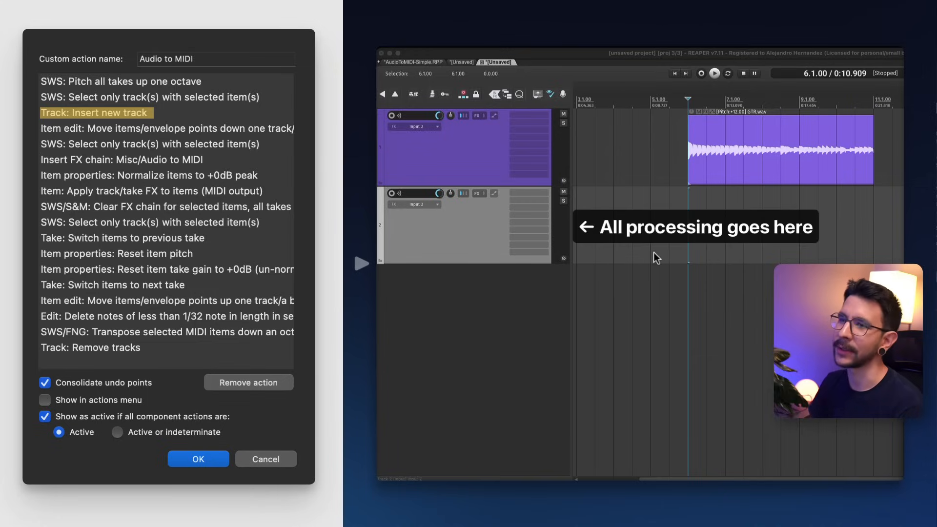
pyautogui.click(168, 128)
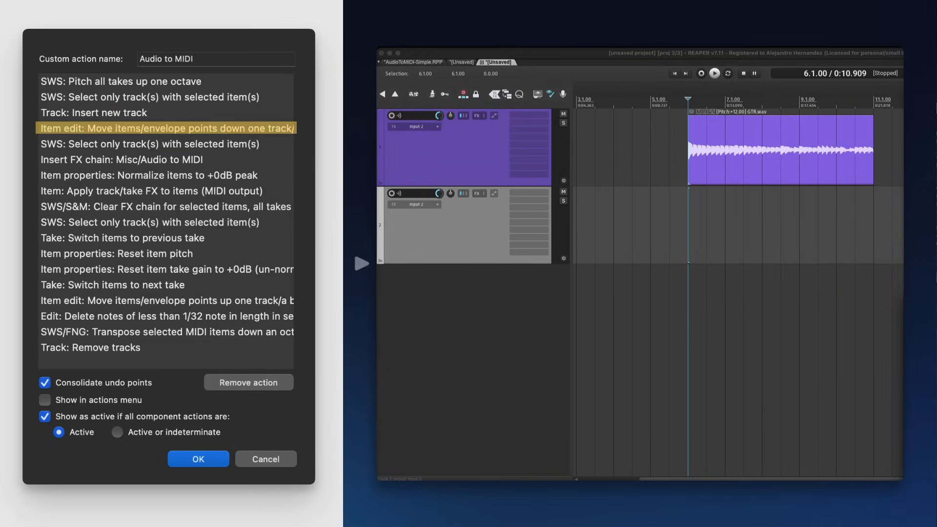
pyautogui.click(167, 143)
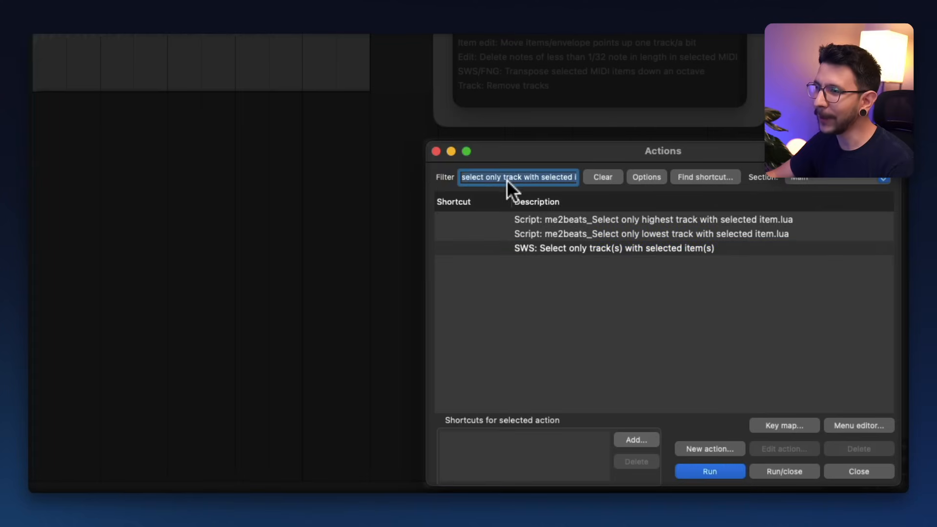
# Filter actions by 'Fx chain audio to' and select 'Insert FX chain: Misc/Audio to MIDI'
pyautogui.write('Fx chain')
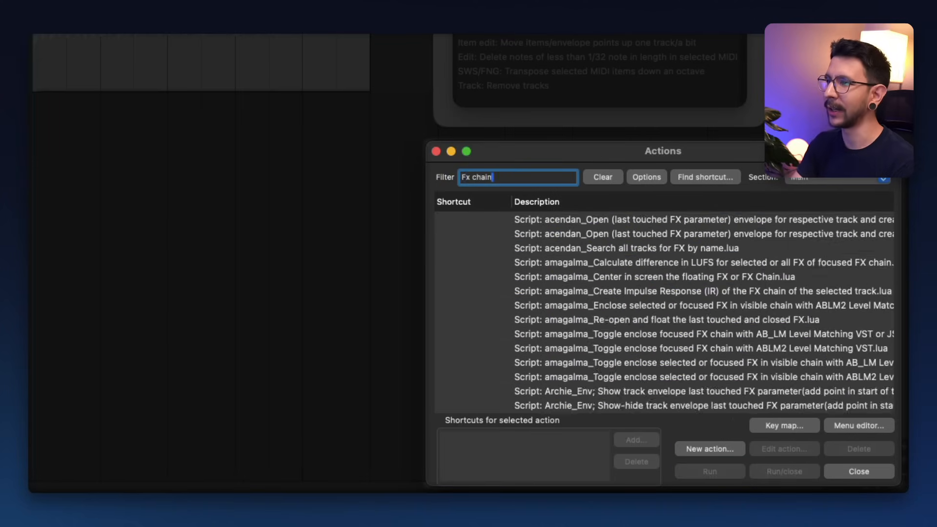
pyautogui.write('audio')
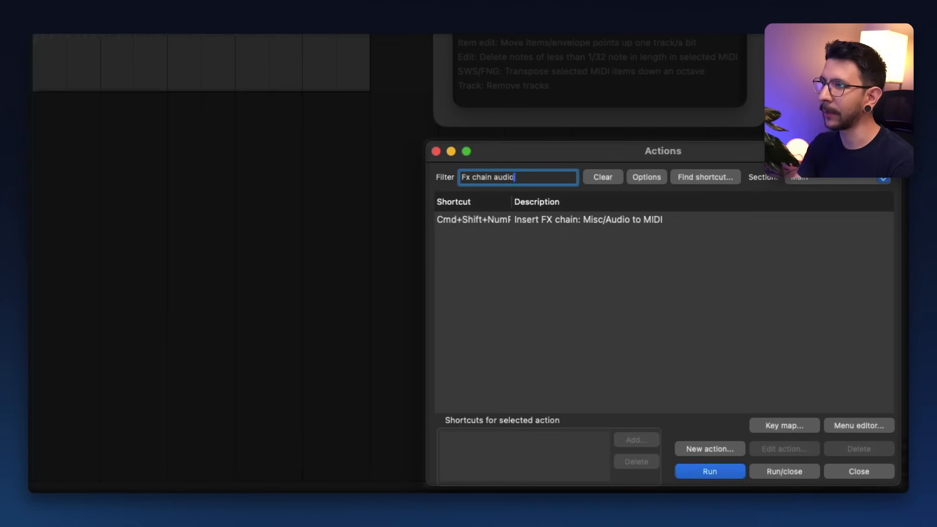
pyautogui.write('to')
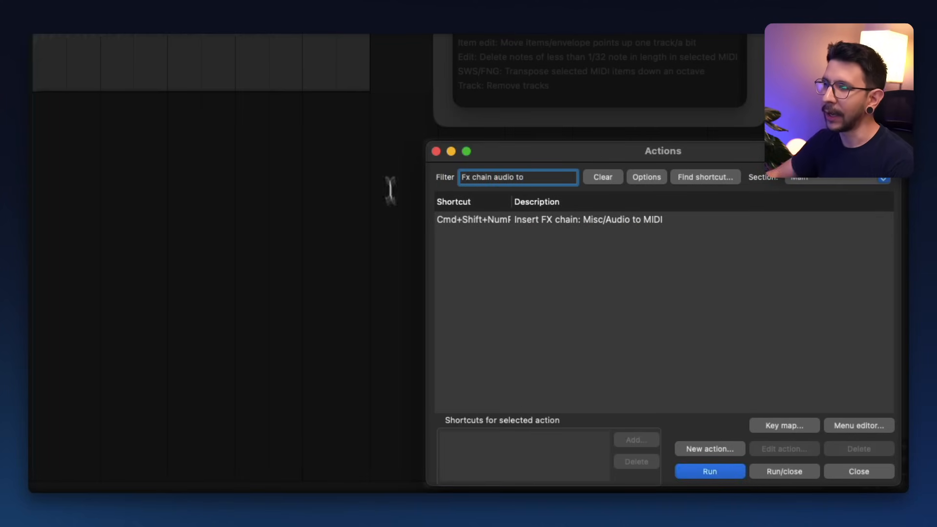
pyautogui.click(549, 219)
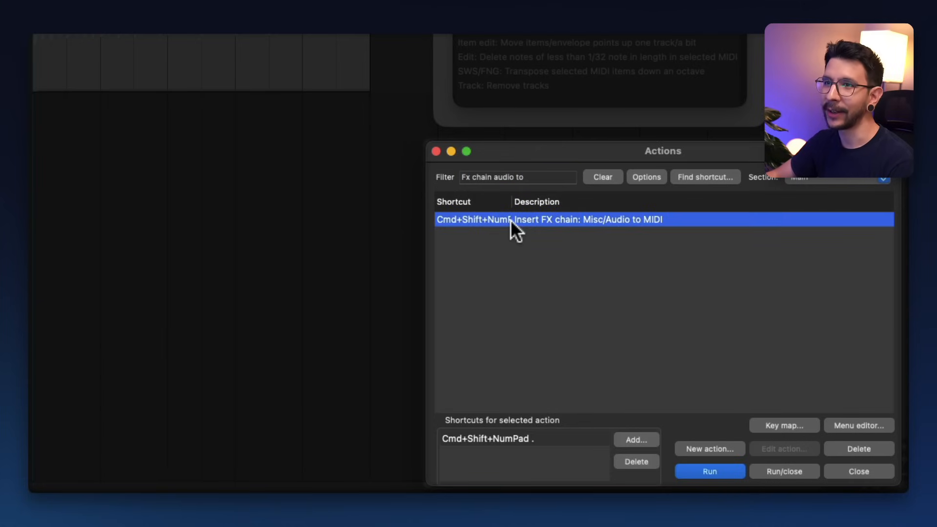
pyautogui.click(709, 471)
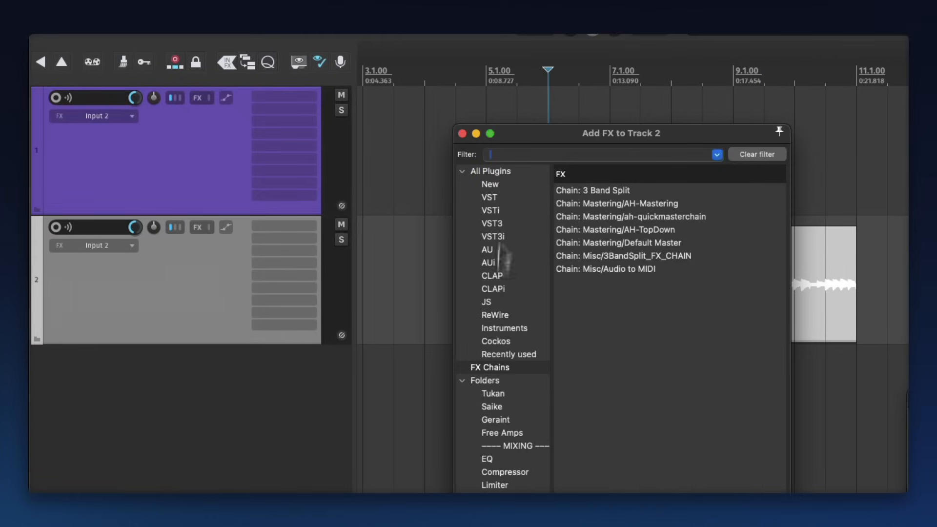
# Create a shortcut action for the Mastering/ah-quickmasterchain FX chain
pyautogui.click(502, 367)
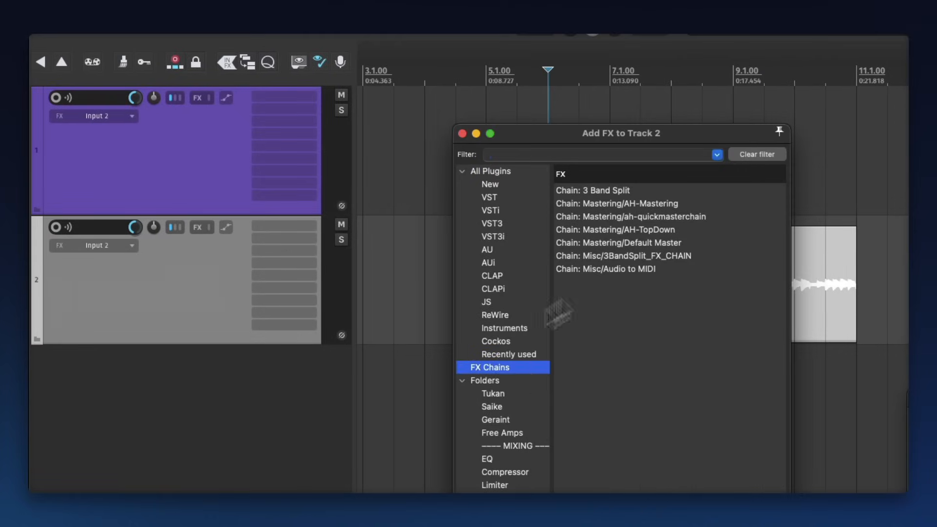
pyautogui.click(618, 229)
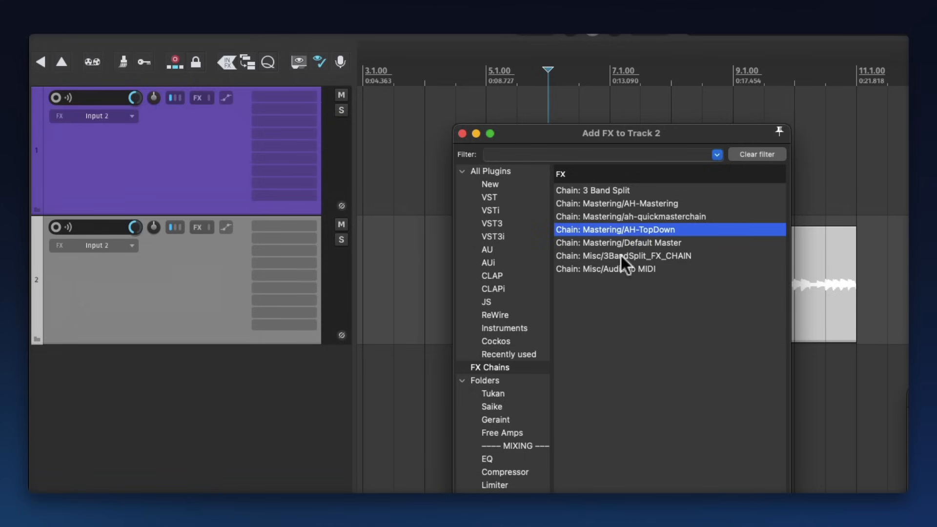
pyautogui.click(624, 256)
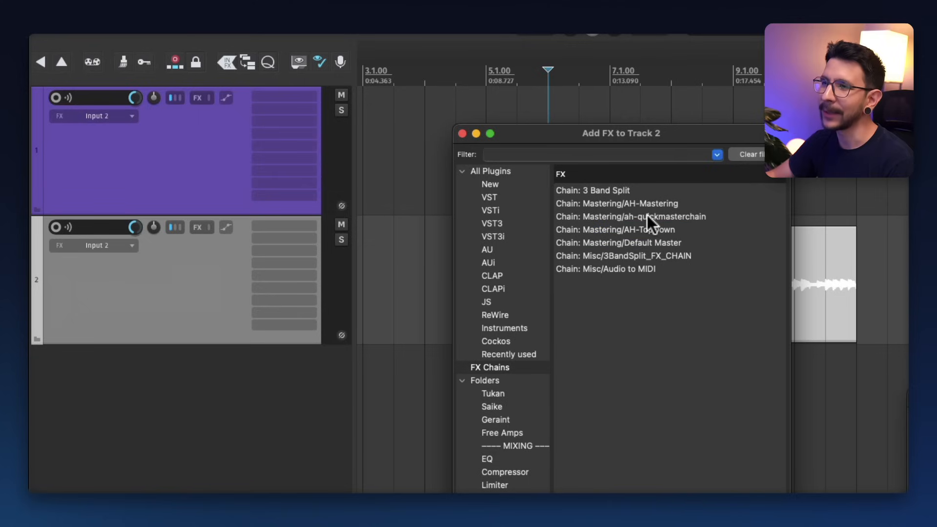
pyautogui.rightClick(630, 217)
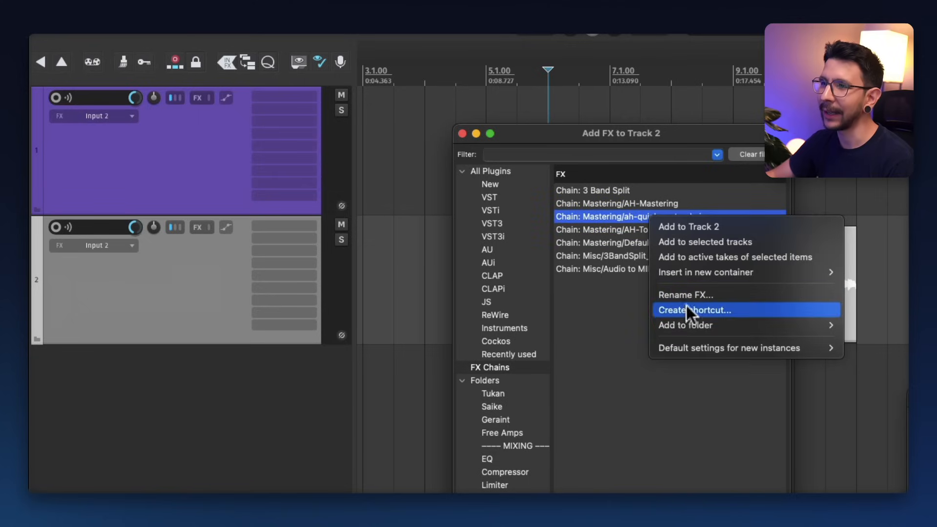
pyautogui.click(694, 309)
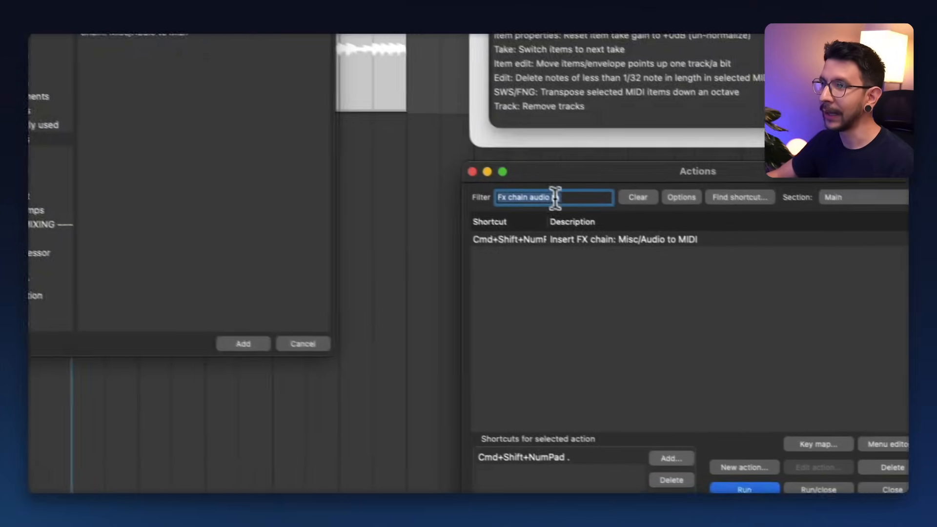
# Filter the actions for 'Quick master' and select the new QuickMaster chain insert action
pyautogui.write('Quick ma')
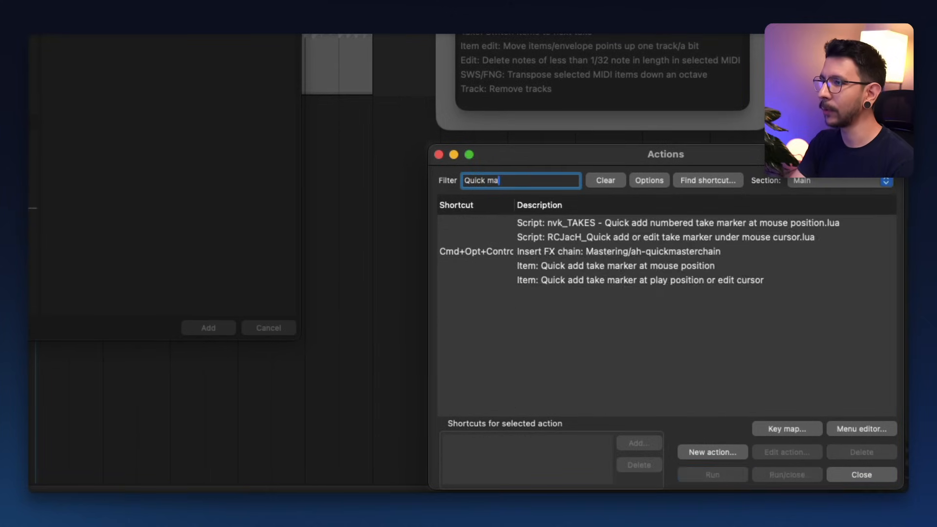
pyautogui.write('ster')
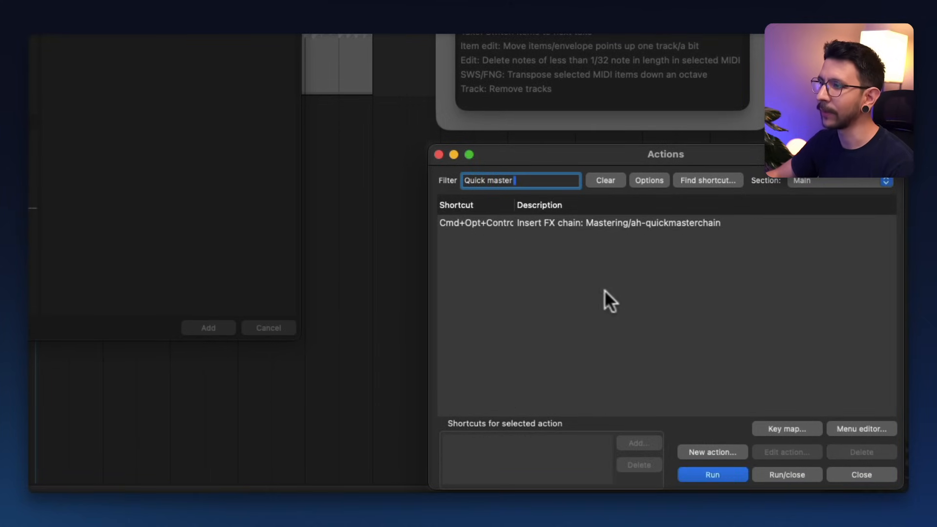
pyautogui.click(580, 223)
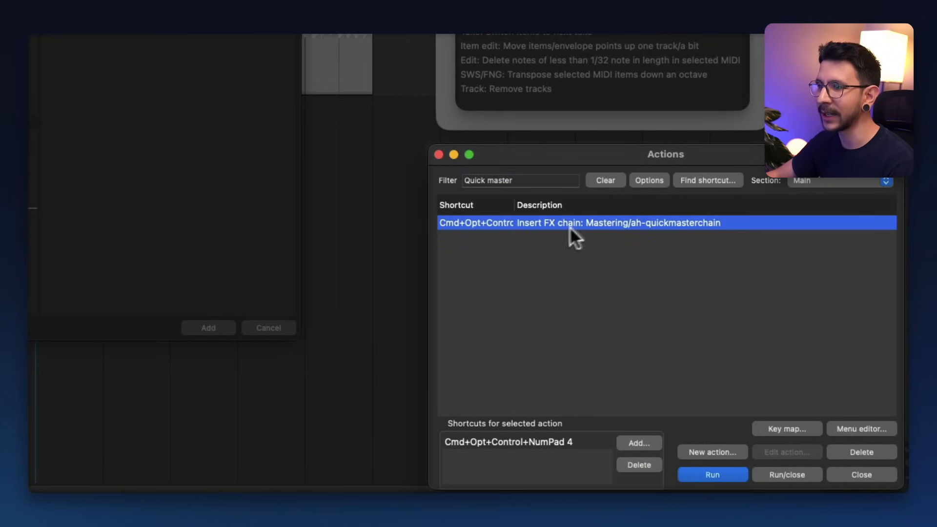
pyautogui.moveTo(442, 194)
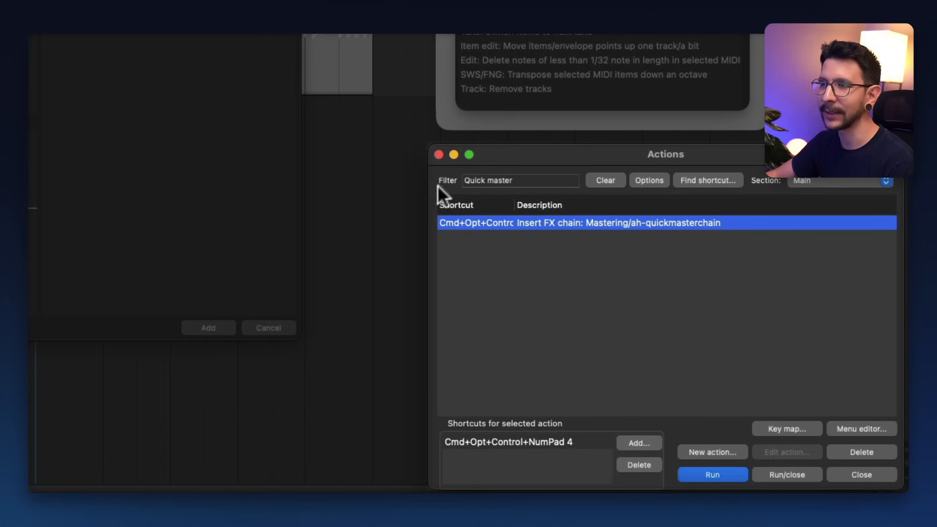
# Replace the filter text with 'Audio fx chain' to list the Audio to MIDI actions
pyautogui.click(520, 180)
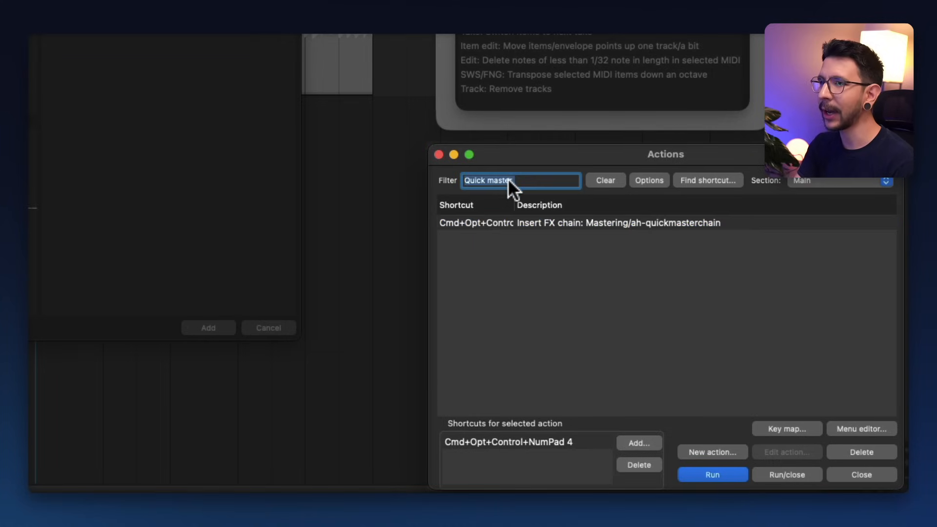
pyautogui.write('Audio to midi')
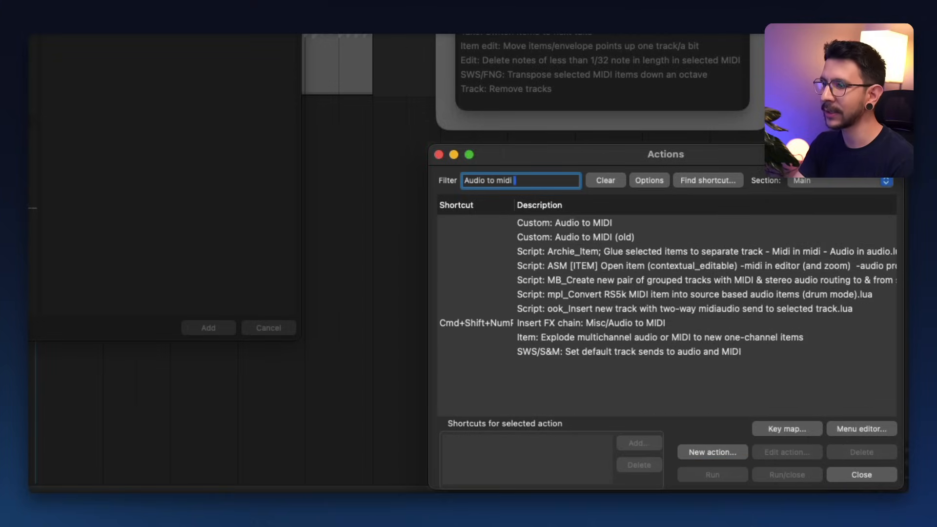
pyautogui.write('fx chain')
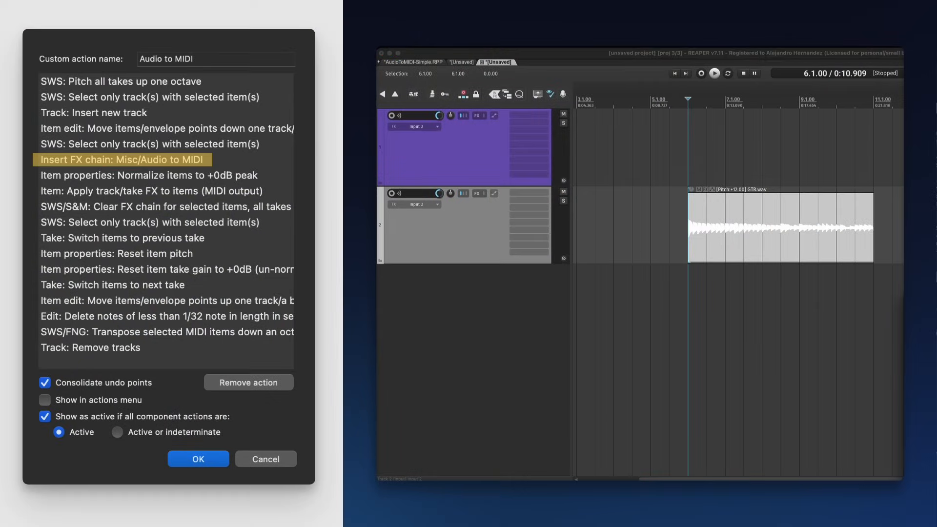
# Preview the normalize-to-0dB, apply-FX MIDI render, previous-take, pitch-reset and gain-reset steps
pyautogui.click(478, 193)
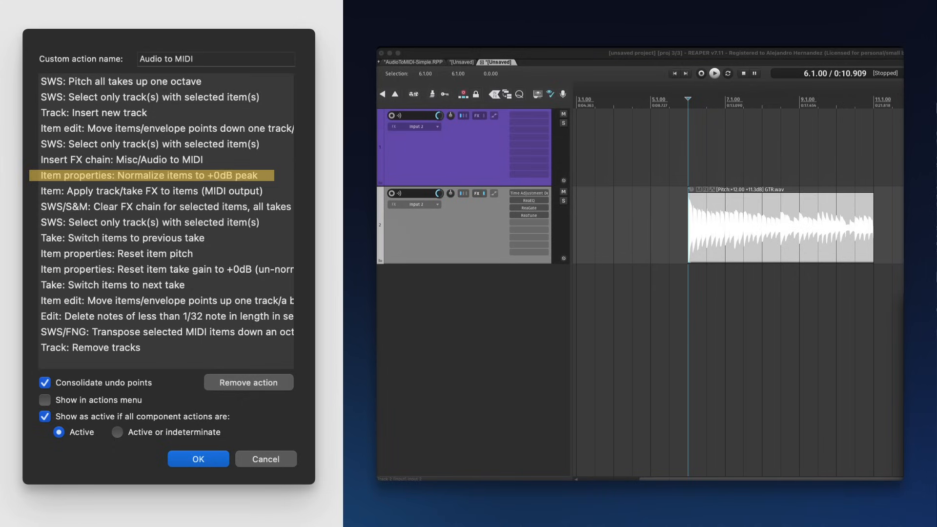
pyautogui.click(150, 191)
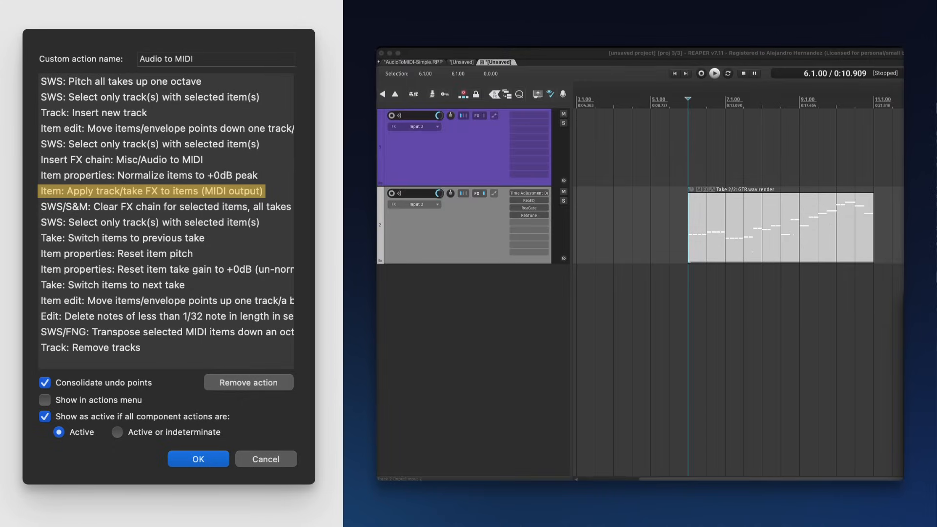
pyautogui.click(124, 238)
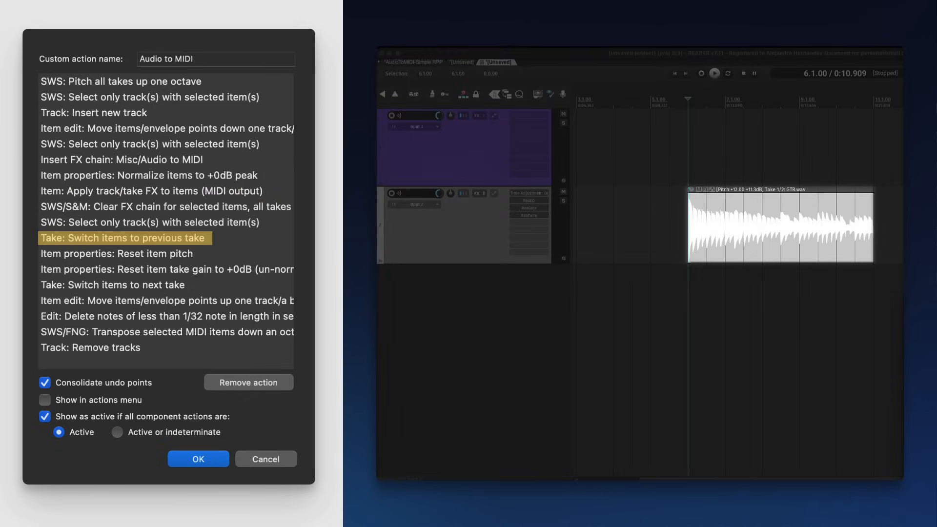
pyautogui.click(117, 254)
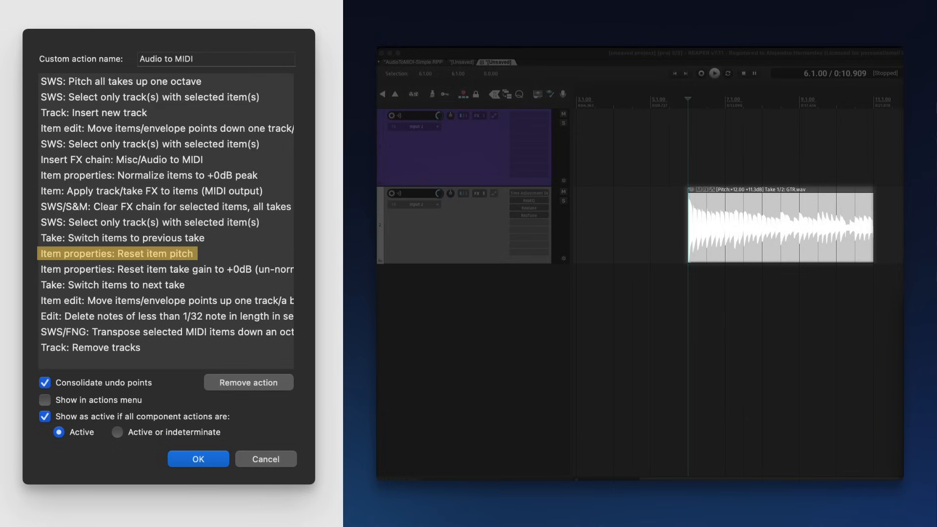
pyautogui.click(166, 269)
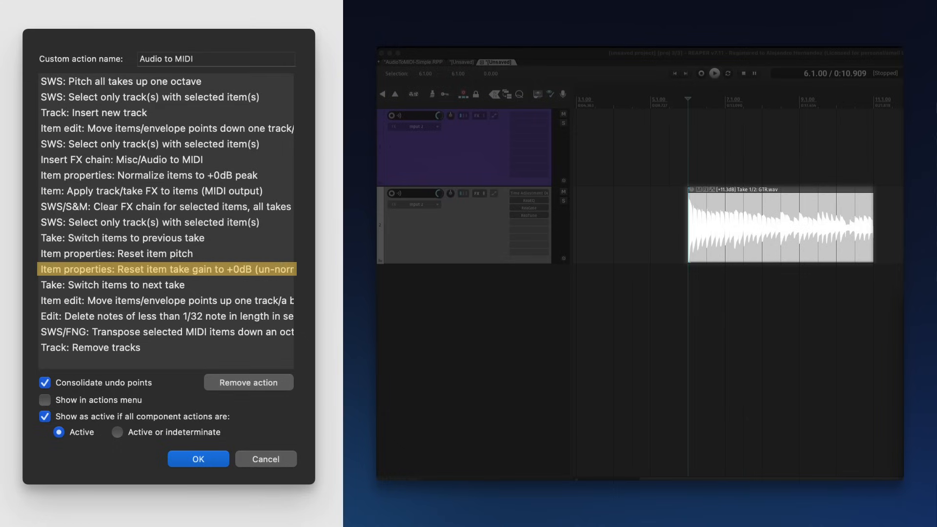
# Preview next-take, move-up-a-track, delete-short-notes and octave-down steps, then return to the guitar project
pyautogui.click(117, 285)
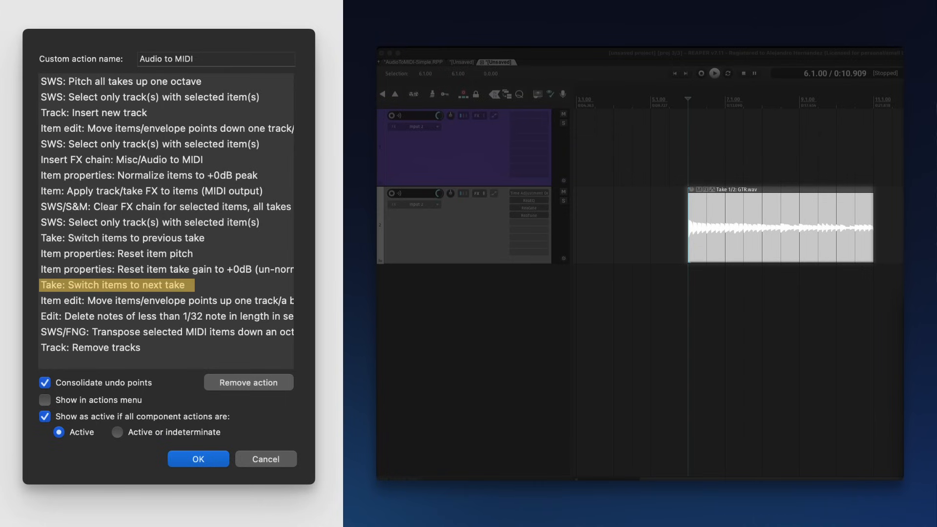
pyautogui.click(166, 300)
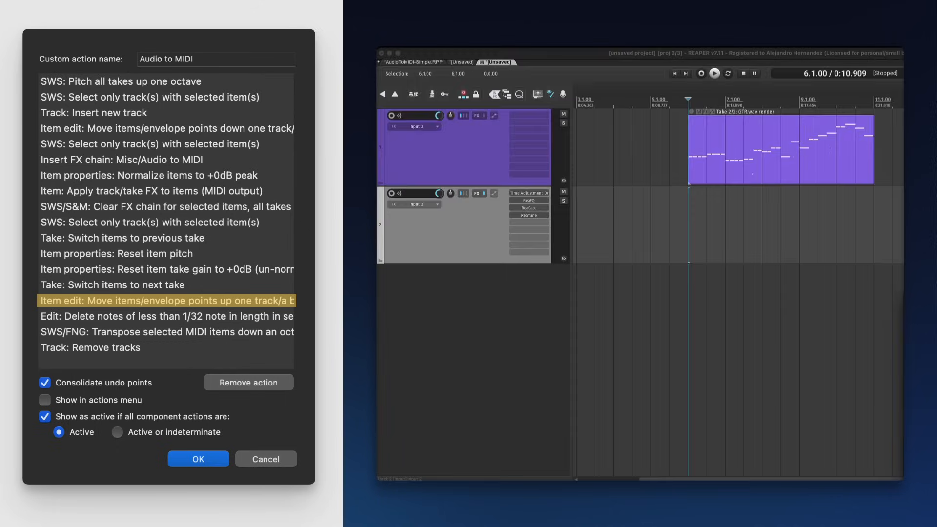
pyautogui.click(166, 316)
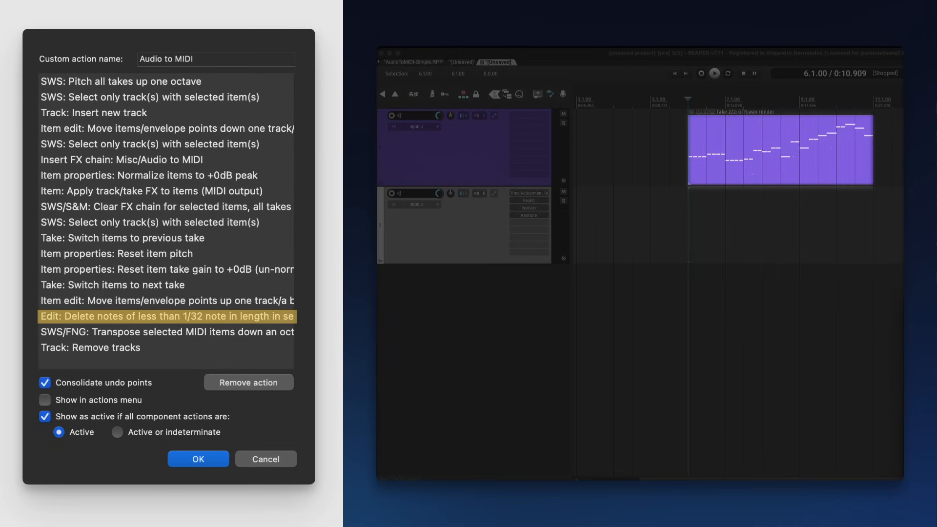
pyautogui.click(168, 332)
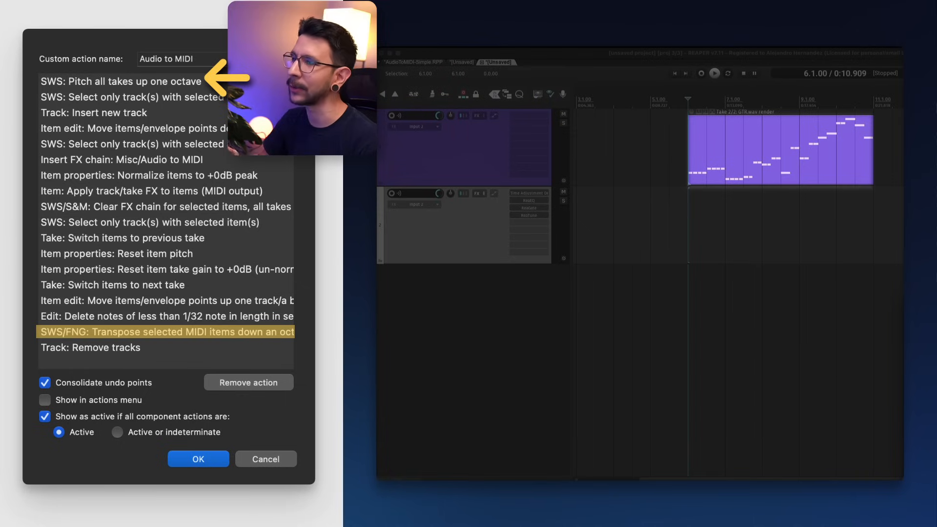
pyautogui.click(92, 347)
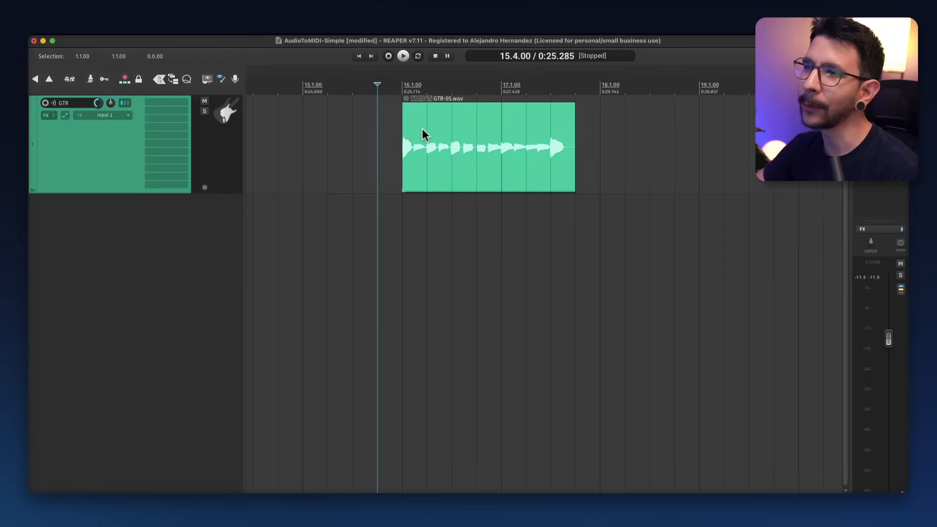
# Check the GTR-05 item's context menu, then open Options > Customize menus/toolbars
pyautogui.rightClick(488, 146)
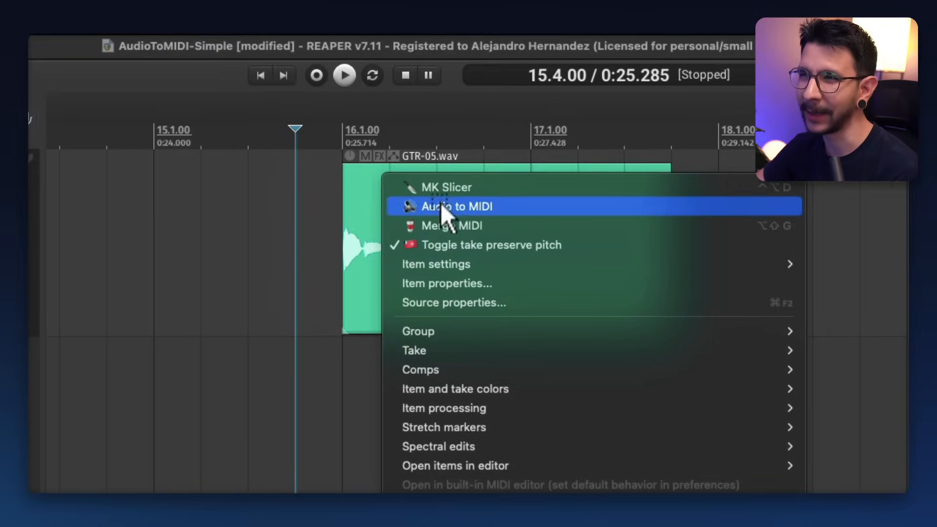
pyautogui.moveTo(315, 235)
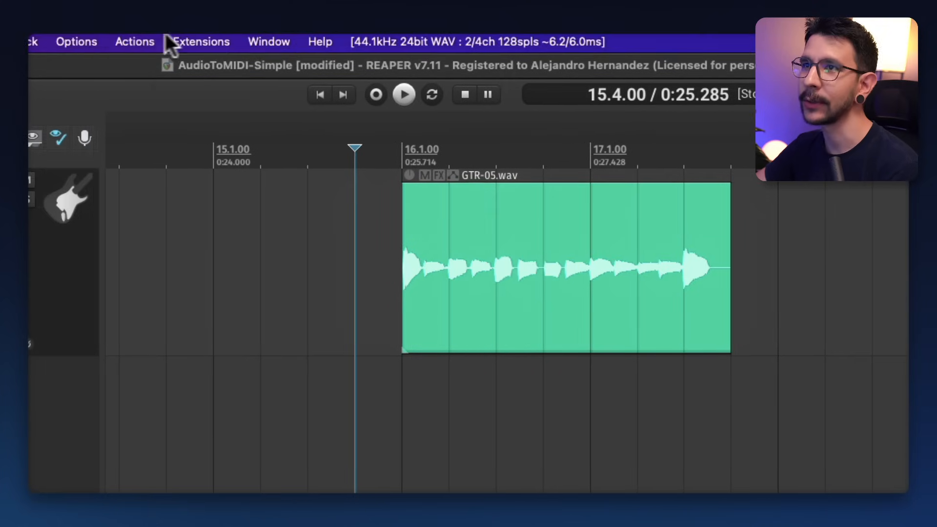
pyautogui.click(135, 42)
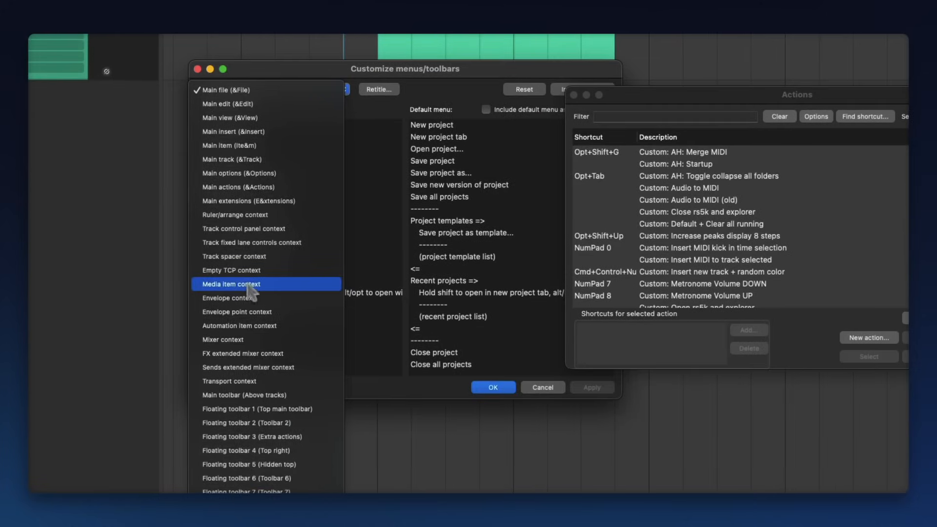
# Pick the Media item context menu and add Custom: Audio to MIDI from an 'audio' search
pyautogui.click(232, 284)
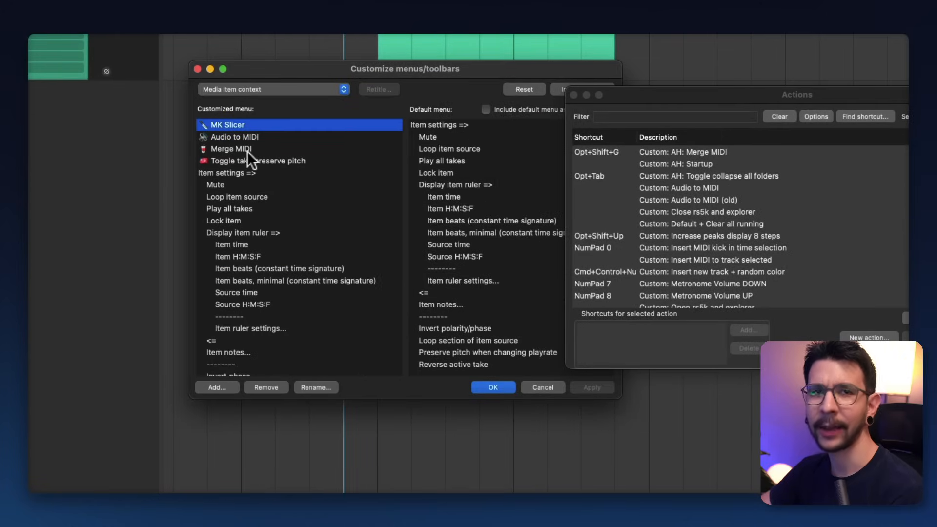
pyautogui.scroll(-3)
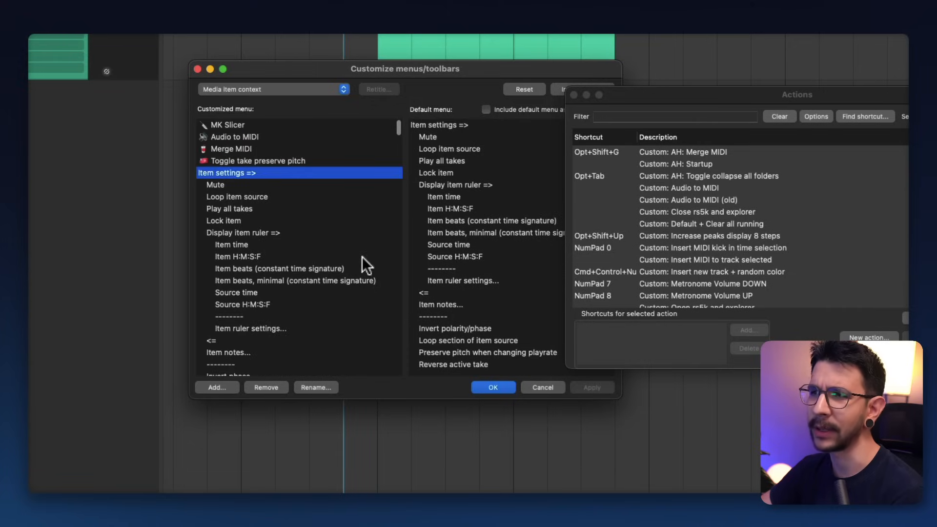
pyautogui.click(674, 117)
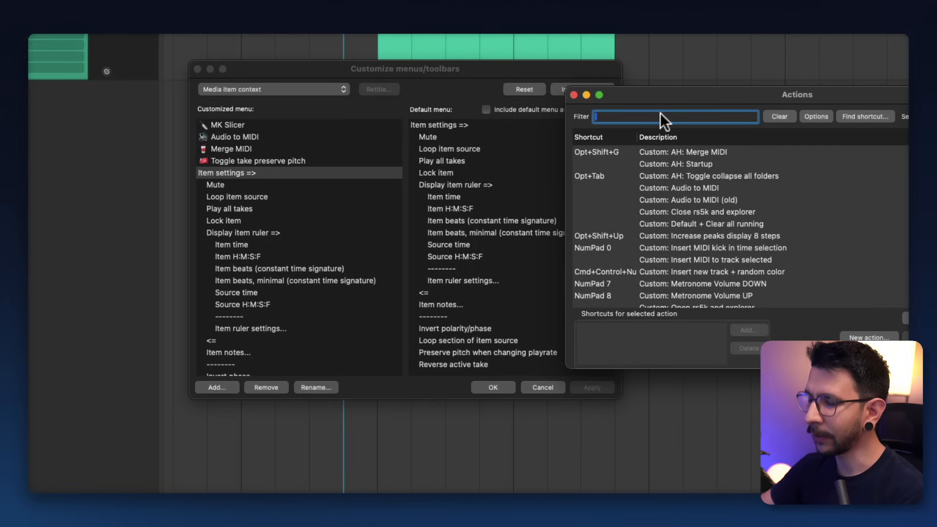
pyautogui.write('audio')
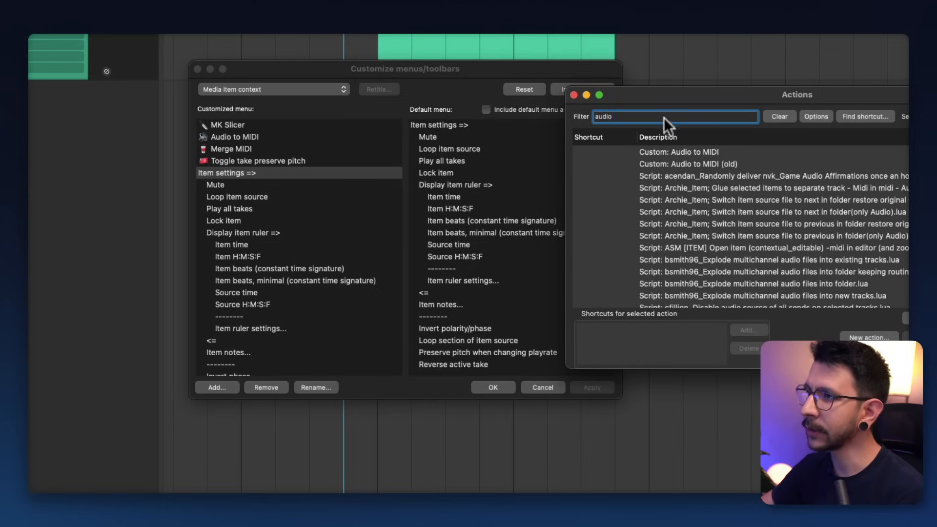
pyautogui.click(678, 151)
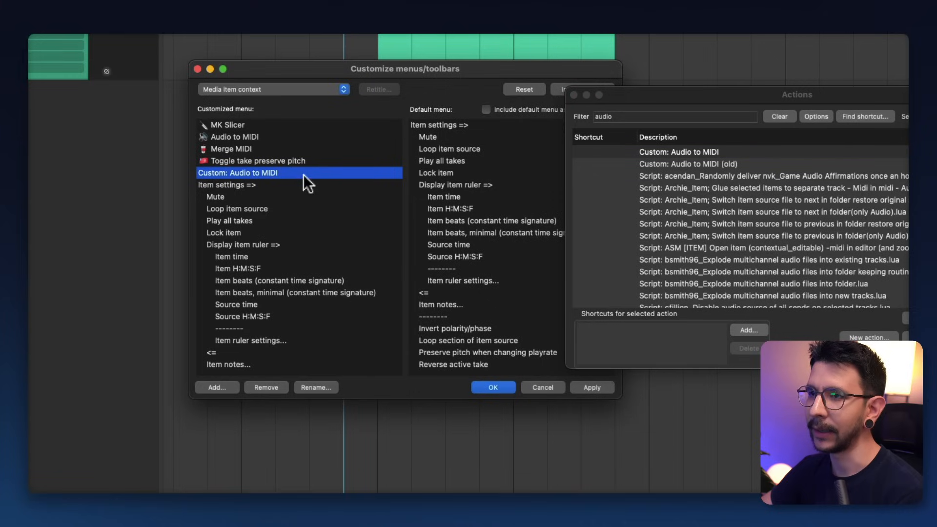
# Rename the new menu entry to 'Audio to MIDI' and check the item menu
pyautogui.click(315, 387)
pyautogui.write('🎹 Aud')
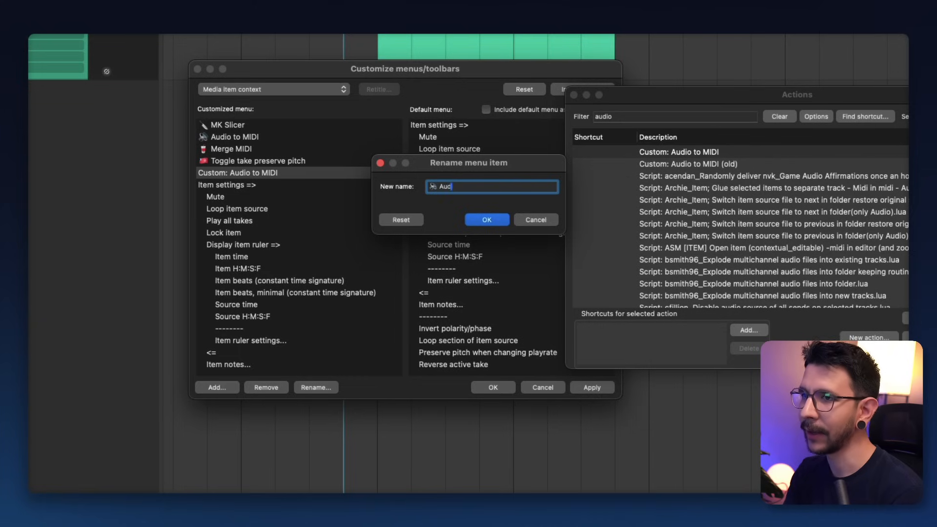
pyautogui.click(487, 219)
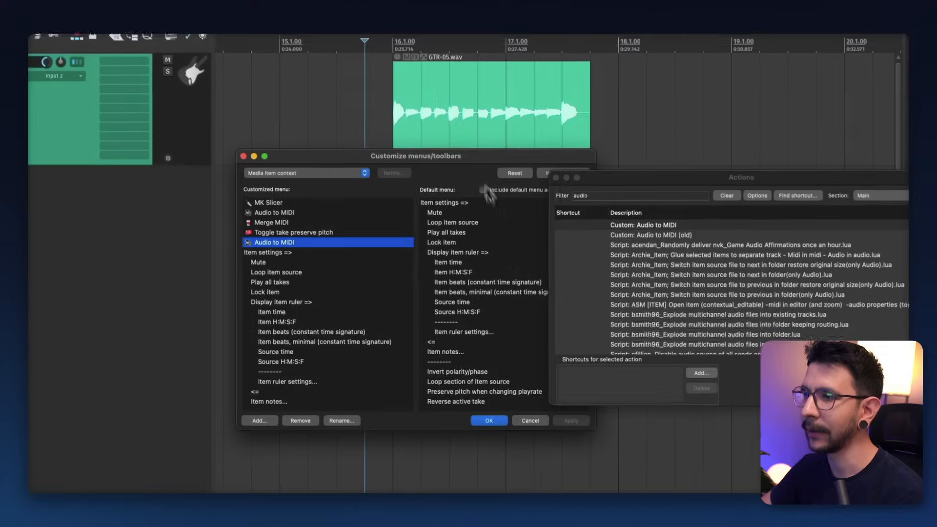
pyautogui.rightClick(490, 105)
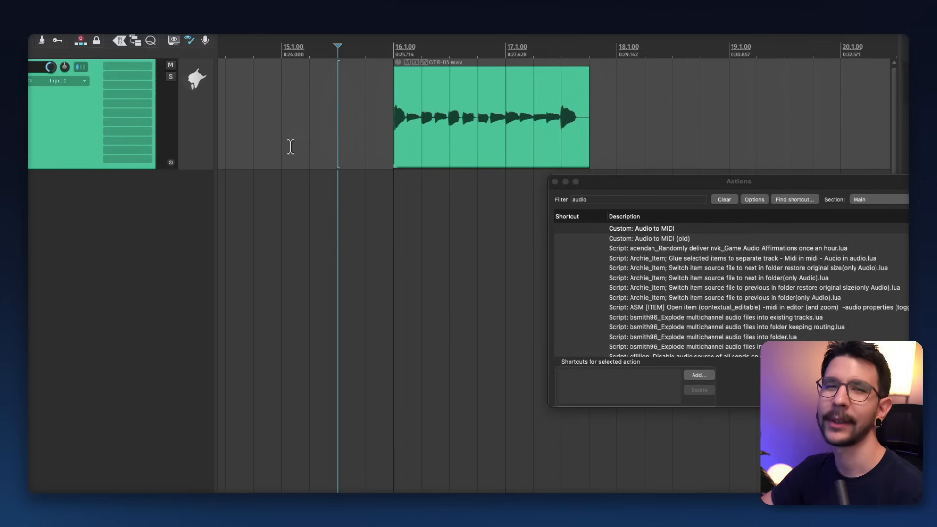
pyautogui.moveTo(414, 121)
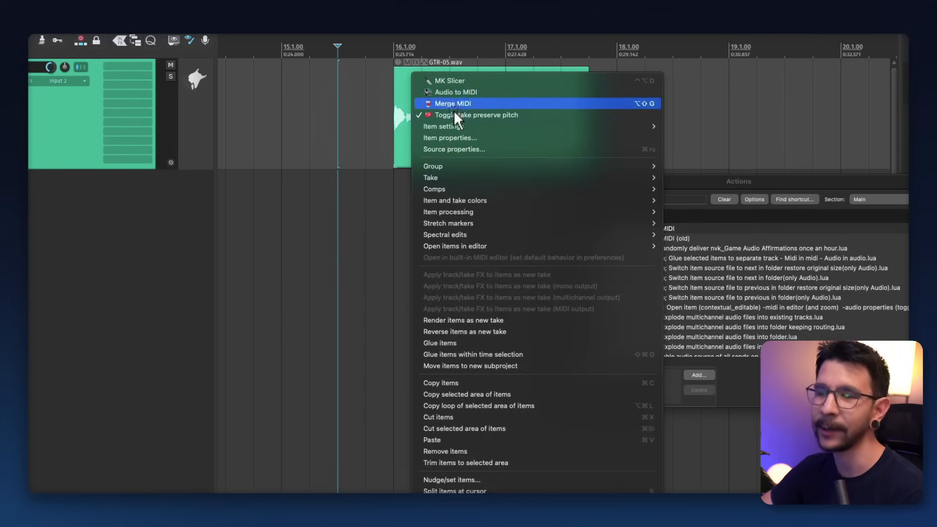
pyautogui.moveTo(472, 92)
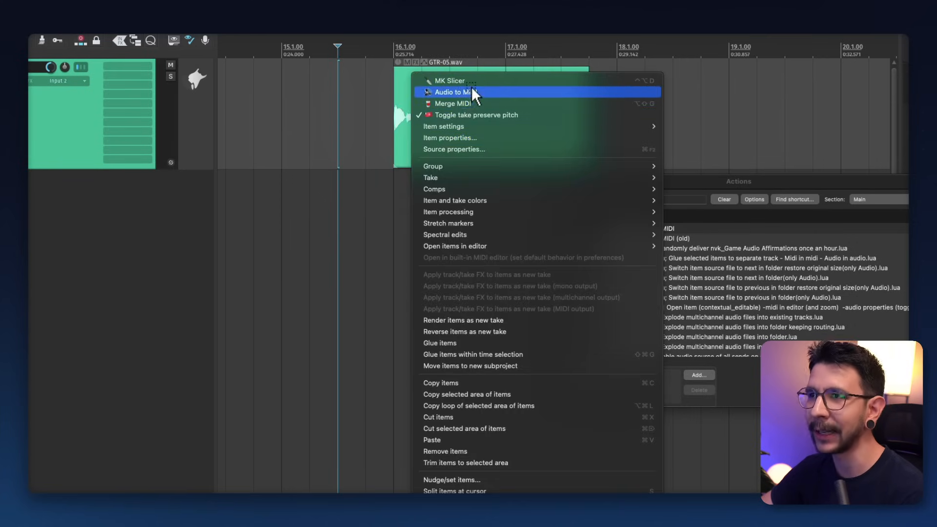